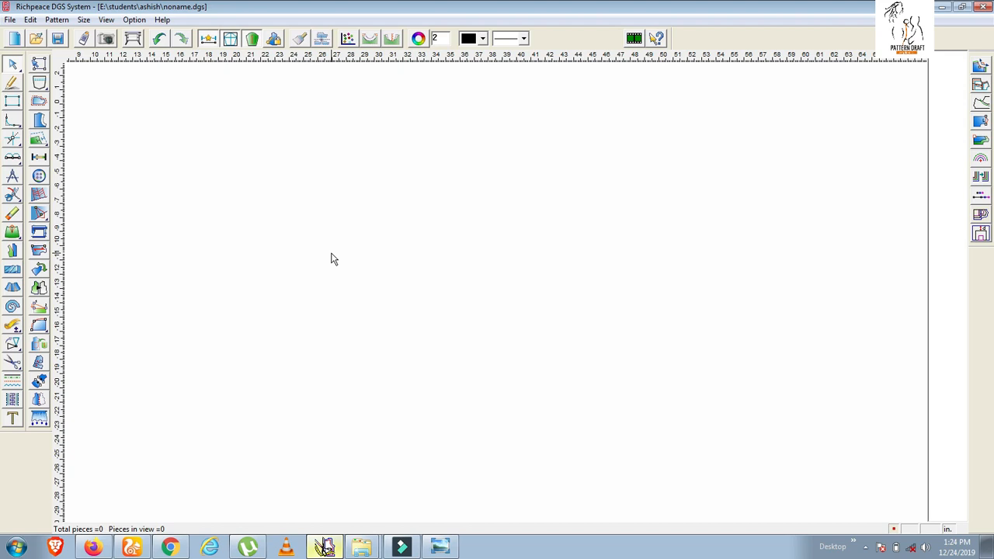
{"action": "mouse_move", "coordinate": [606, 320]}
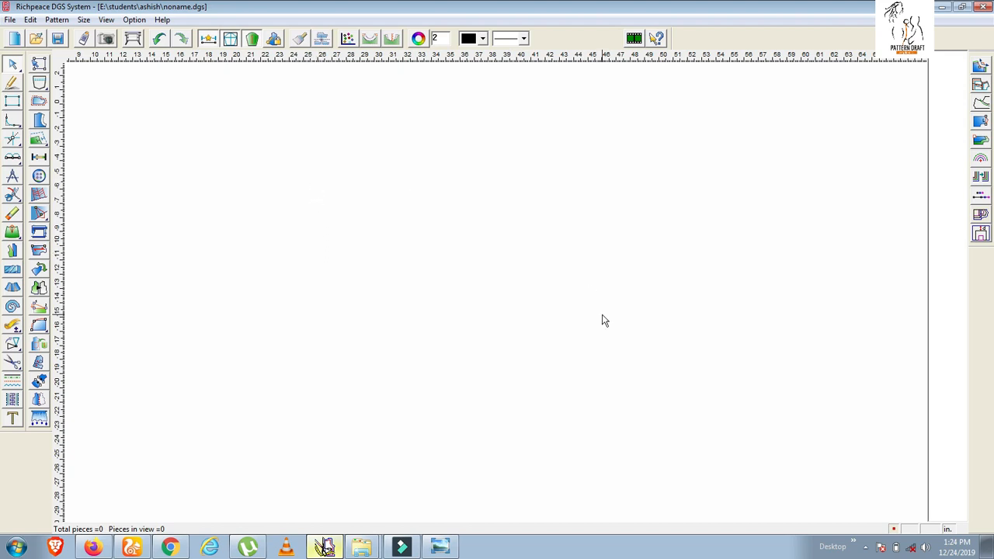
{"action": "mouse_move", "coordinate": [285, 183]}
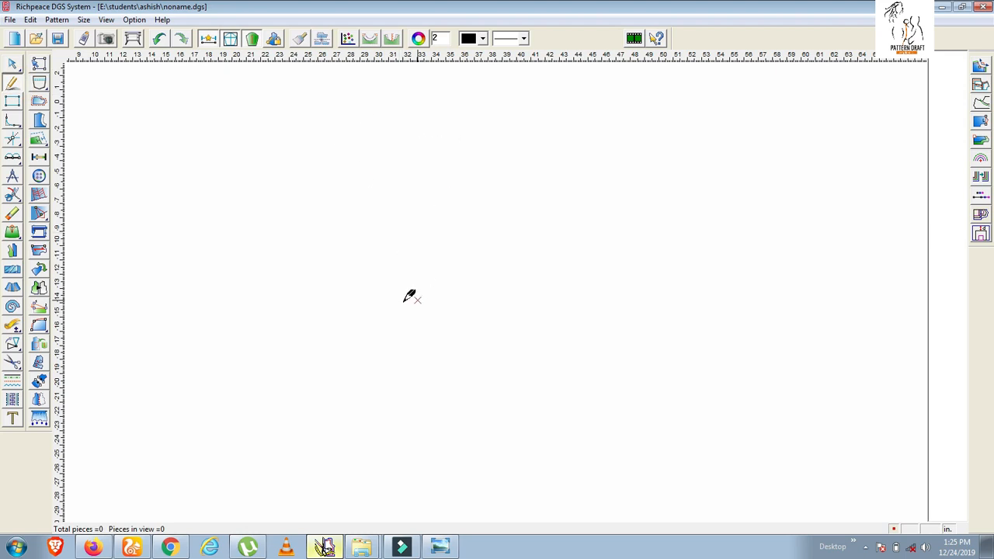
{"action": "mouse_move", "coordinate": [399, 236]}
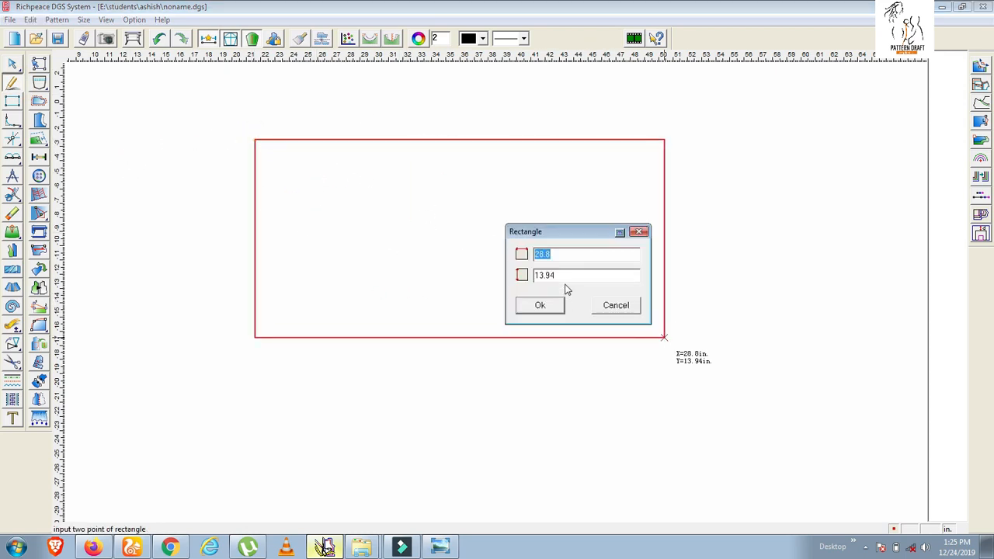
{"action": "mouse_move", "coordinate": [422, 242]}
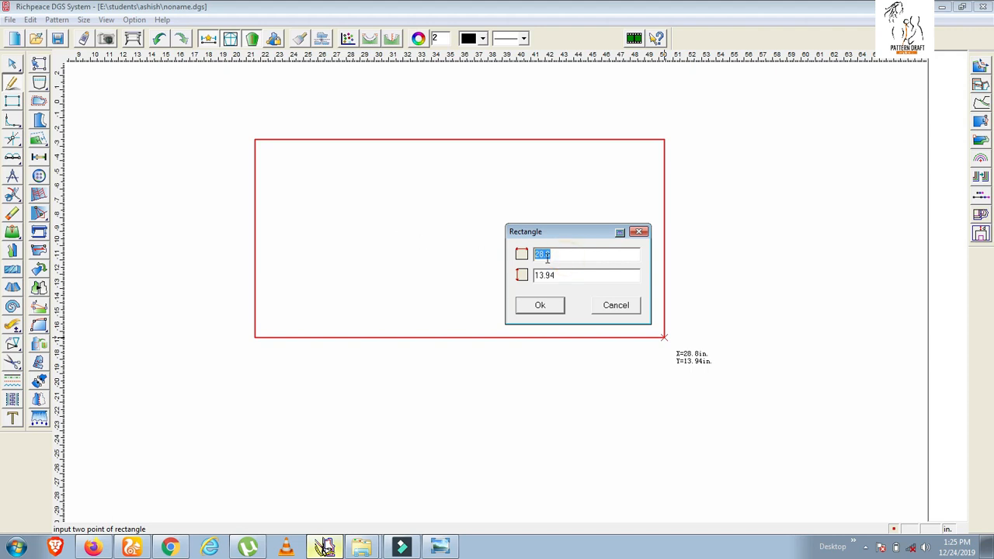
Step: Size the base rectangle to 24 wide by 9 high in the Rectangle dialog
{"action": "type", "text": "2"}
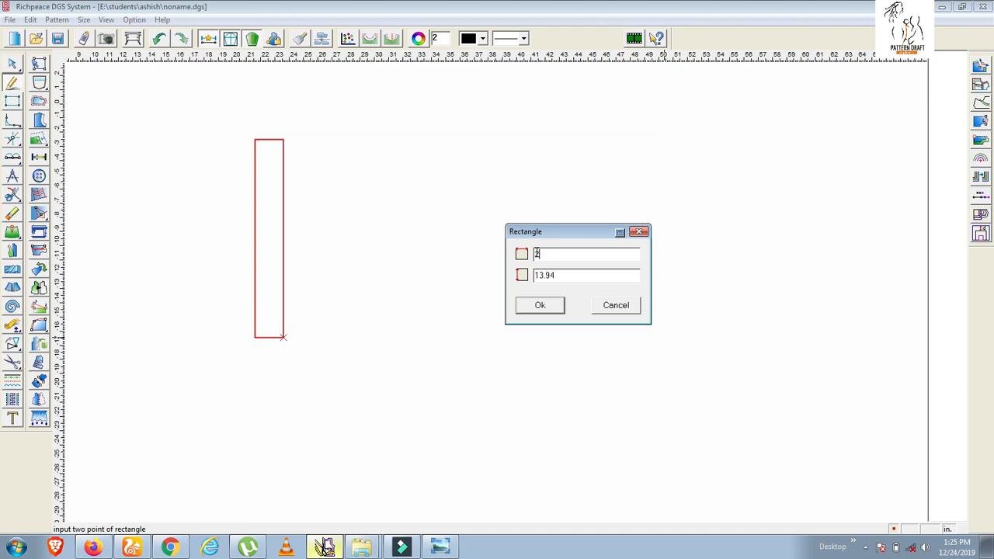
{"action": "type", "text": "4"}
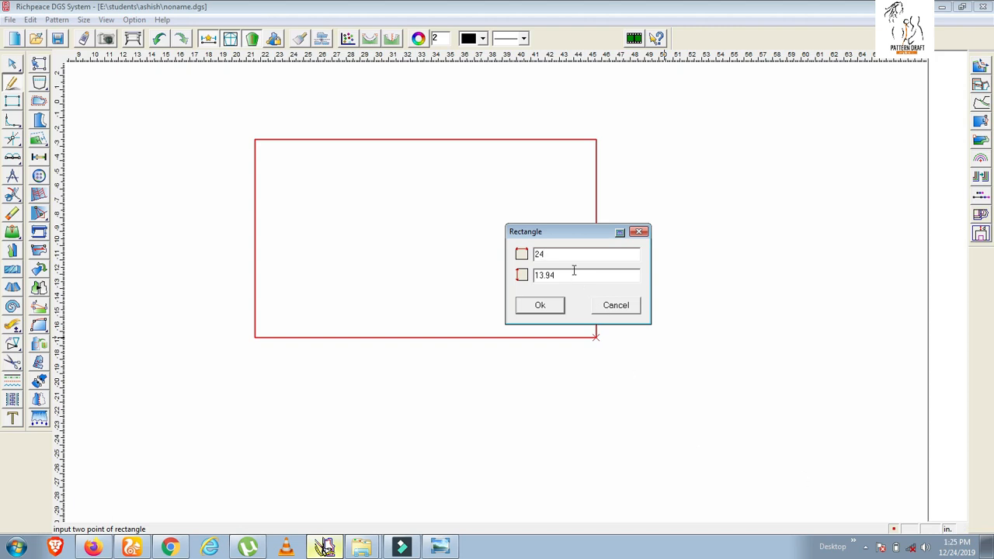
{"action": "triple_click", "coordinate": [587, 275]}
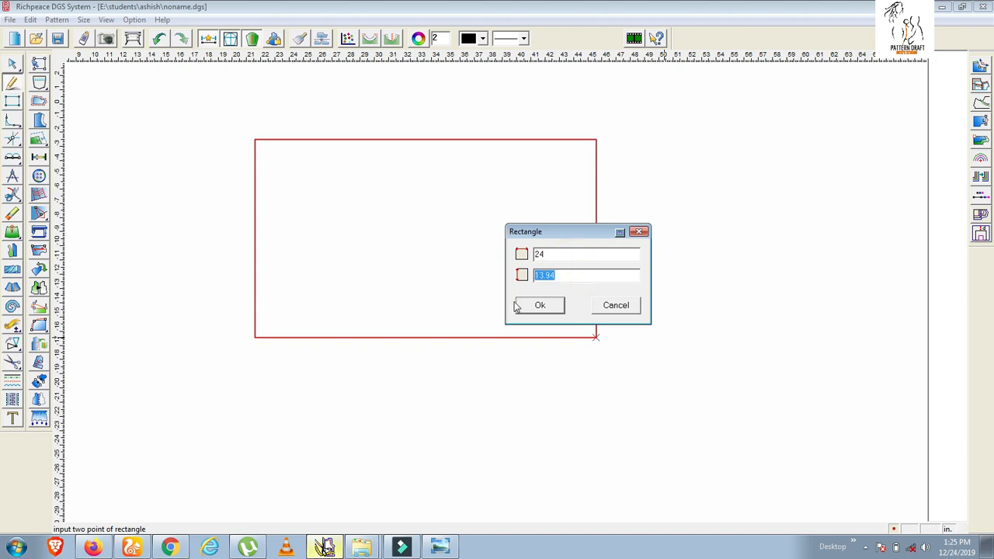
{"action": "type", "text": "9"}
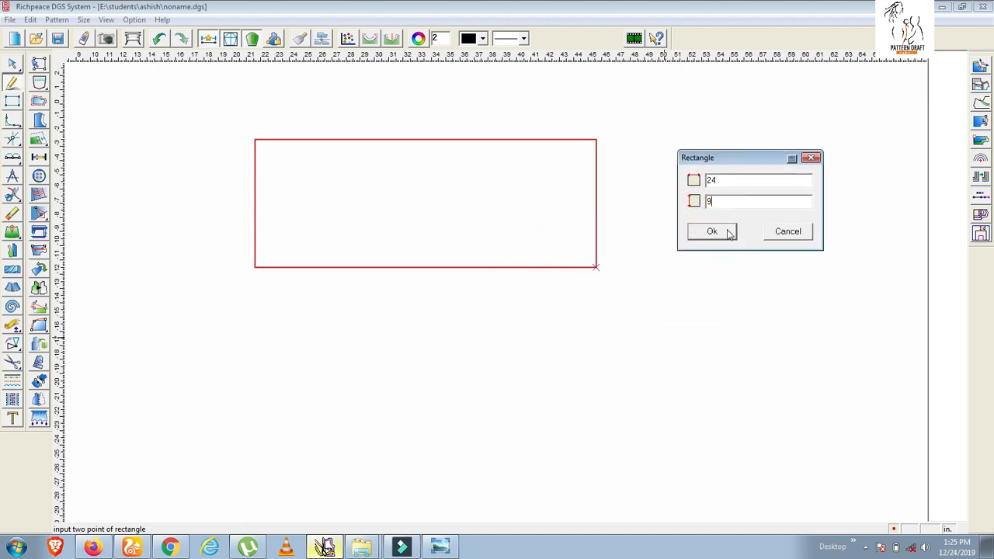
{"action": "left_click", "coordinate": [711, 231]}
{"action": "type", "text": "7.5"}
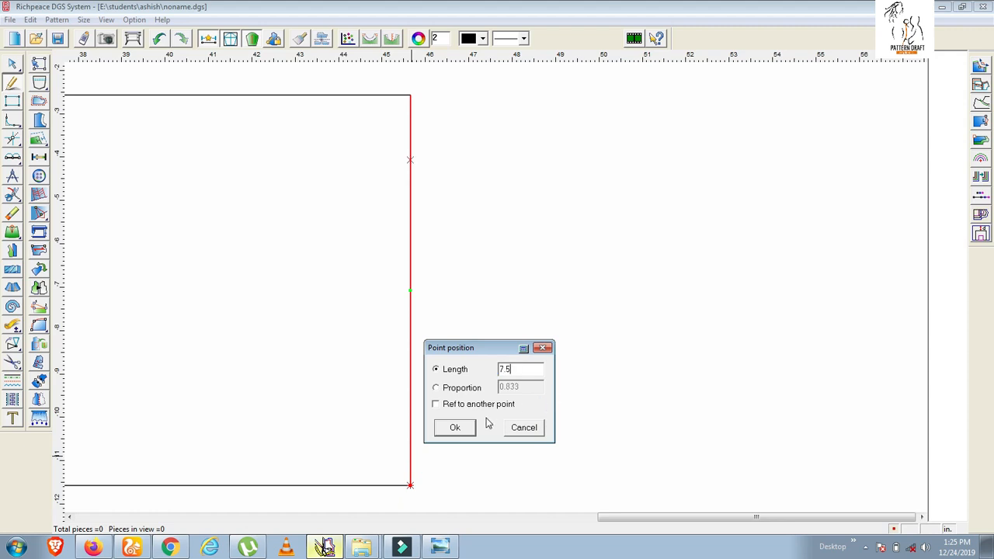
Step: Draw two 5-long horizontal lines off the right edge at point positions 7.5 and 3
{"action": "left_click", "coordinate": [453, 427]}
{"action": "type", "text": "1"}
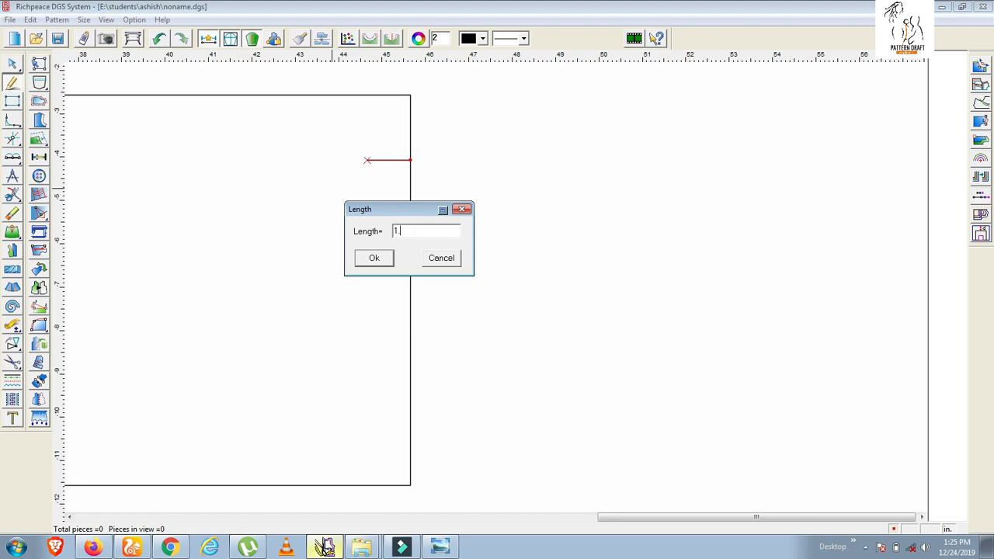
{"action": "left_click", "coordinate": [372, 258]}
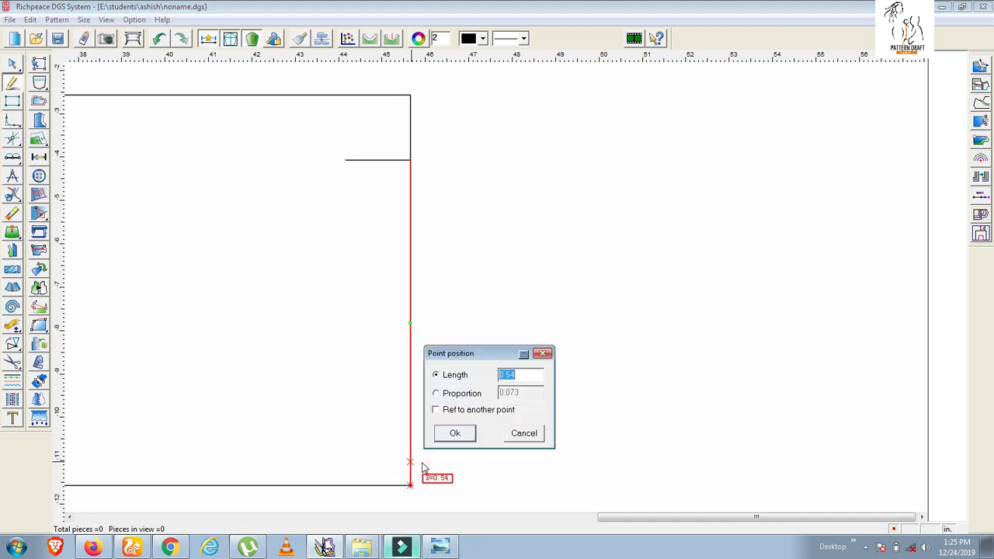
{"action": "type", "text": "3"}
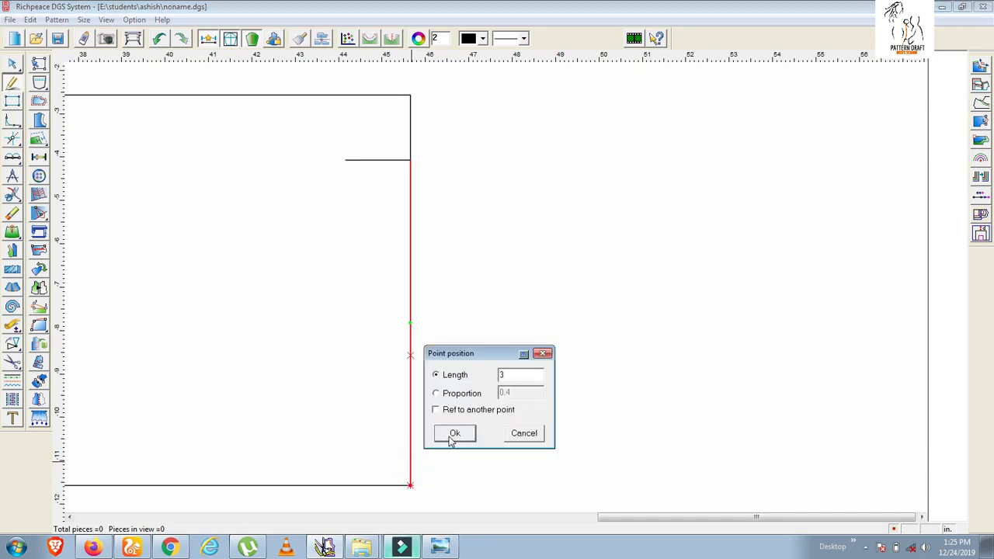
{"action": "left_click", "coordinate": [454, 433]}
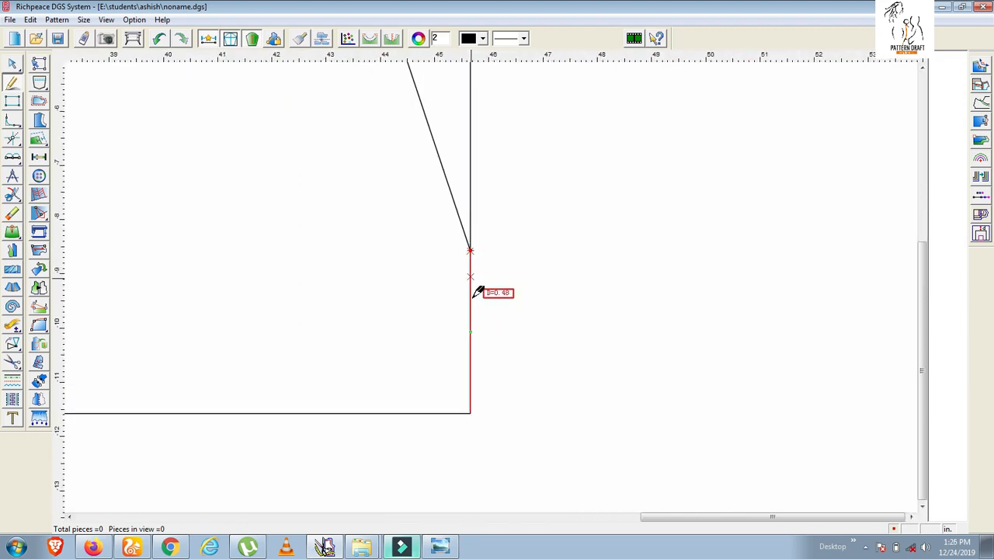
{"action": "mouse_move", "coordinate": [484, 270]}
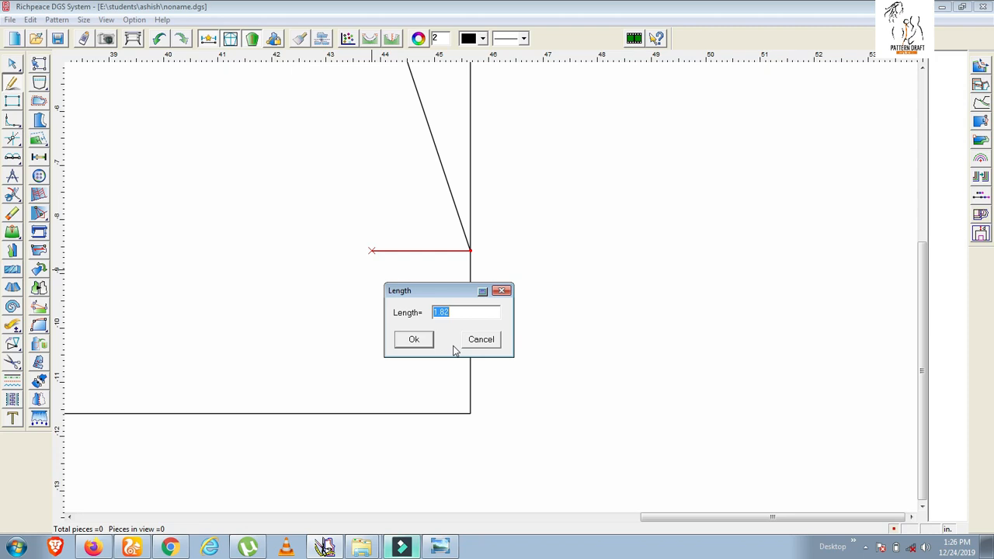
{"action": "type", "text": "5"}
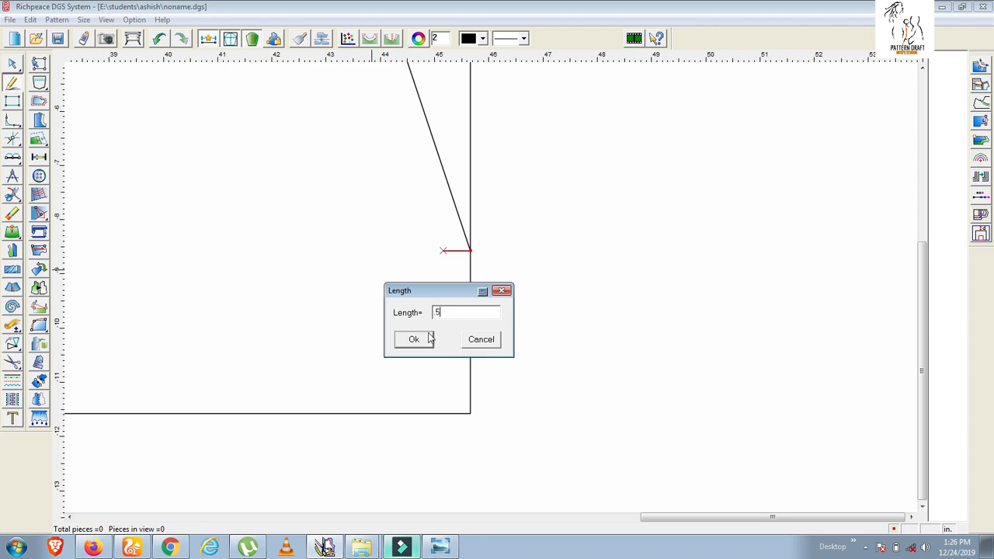
{"action": "left_click", "coordinate": [413, 339]}
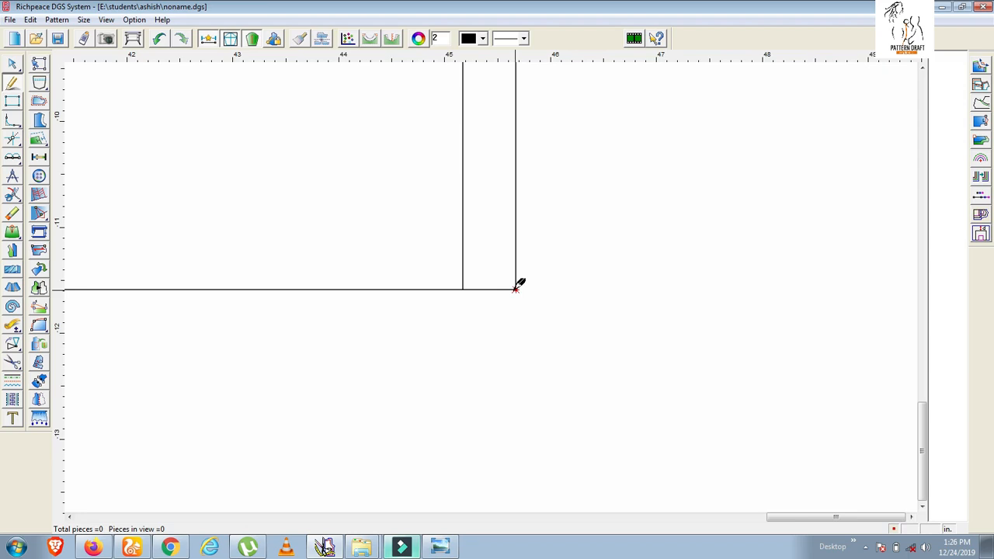
Step: Draw a 3-long vertical line up from a point 3 along the bottom edge near the right corner
{"action": "left_click", "coordinate": [516, 289]}
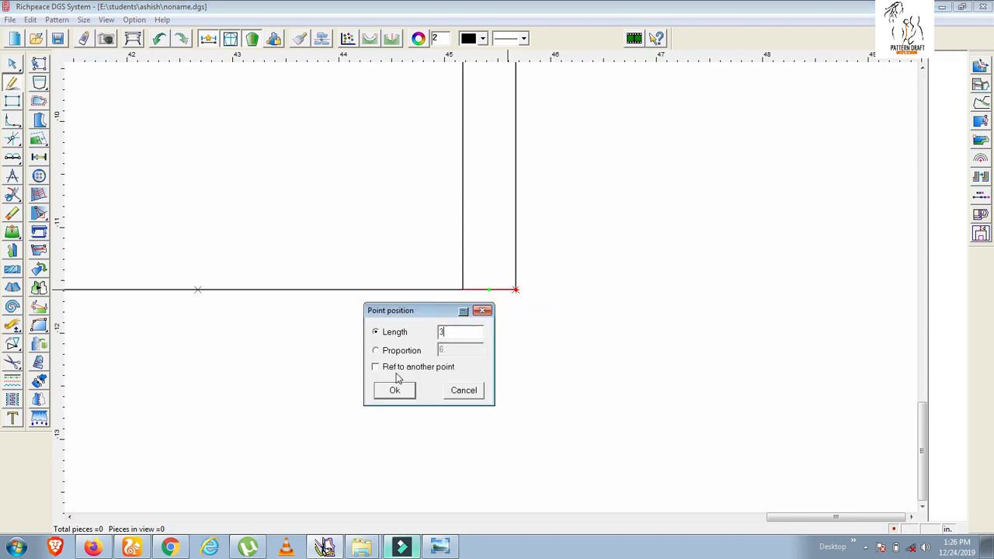
{"action": "left_click", "coordinate": [394, 390]}
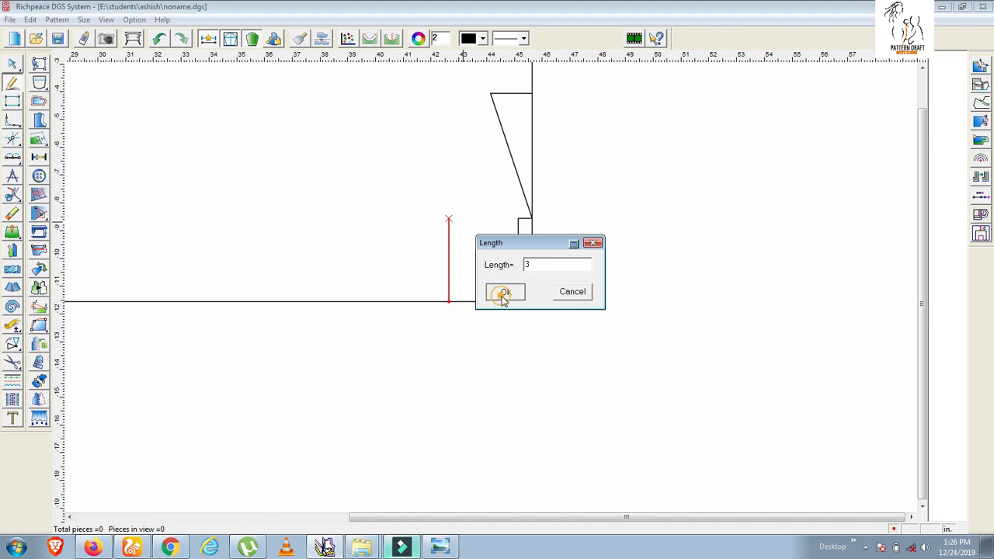
{"action": "left_click", "coordinate": [503, 292]}
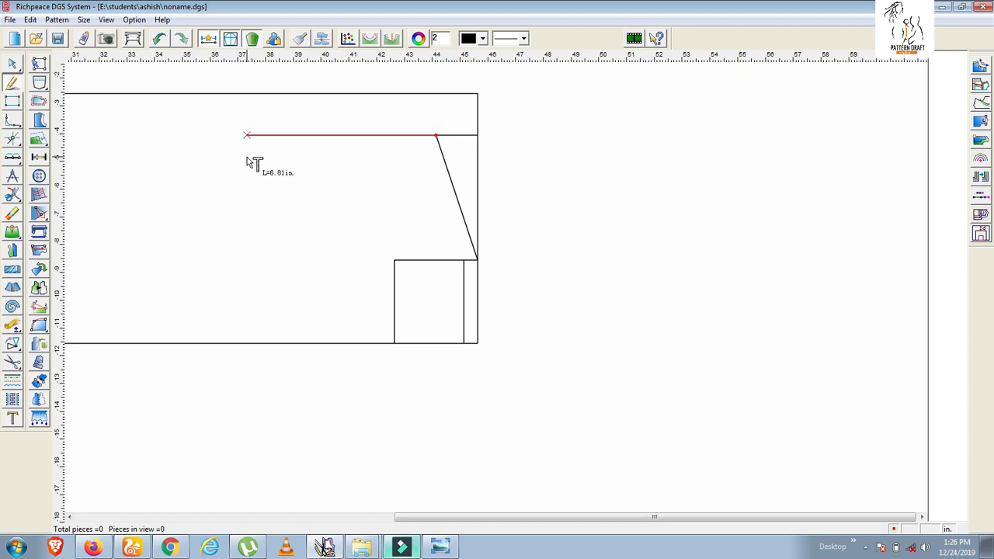
Step: Draw a 7-long horizontal line starting from the slanted line
{"action": "left_click", "coordinate": [247, 156]}
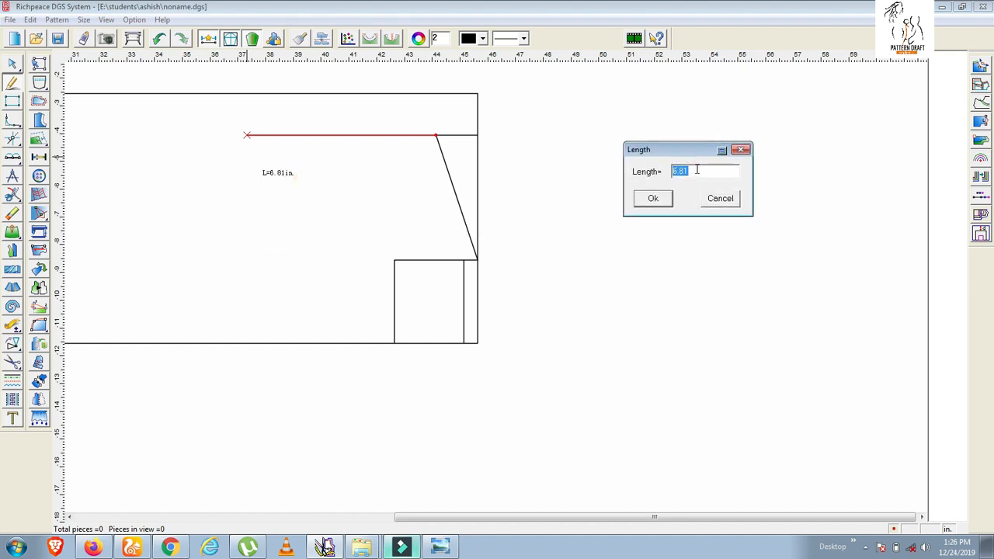
{"action": "type", "text": "7"}
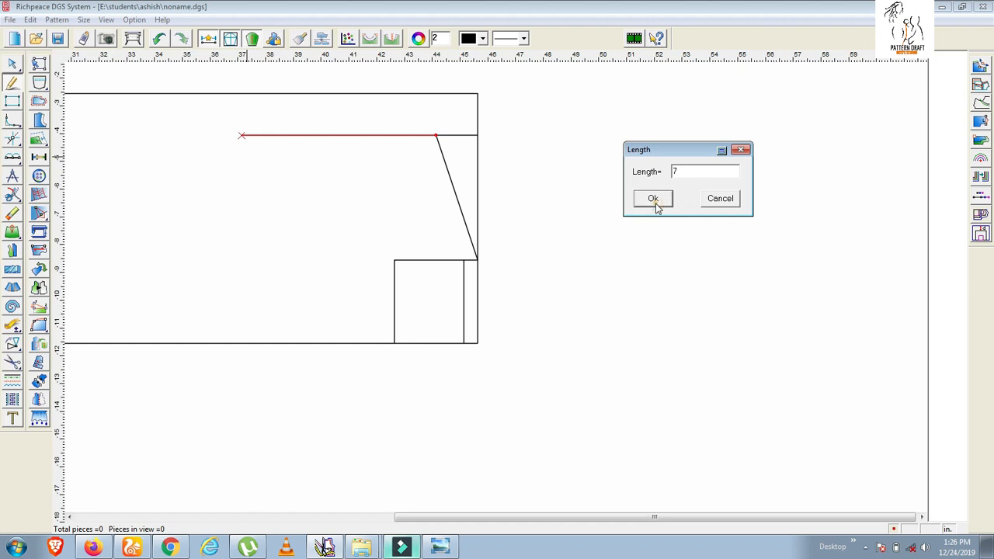
{"action": "left_click", "coordinate": [653, 199]}
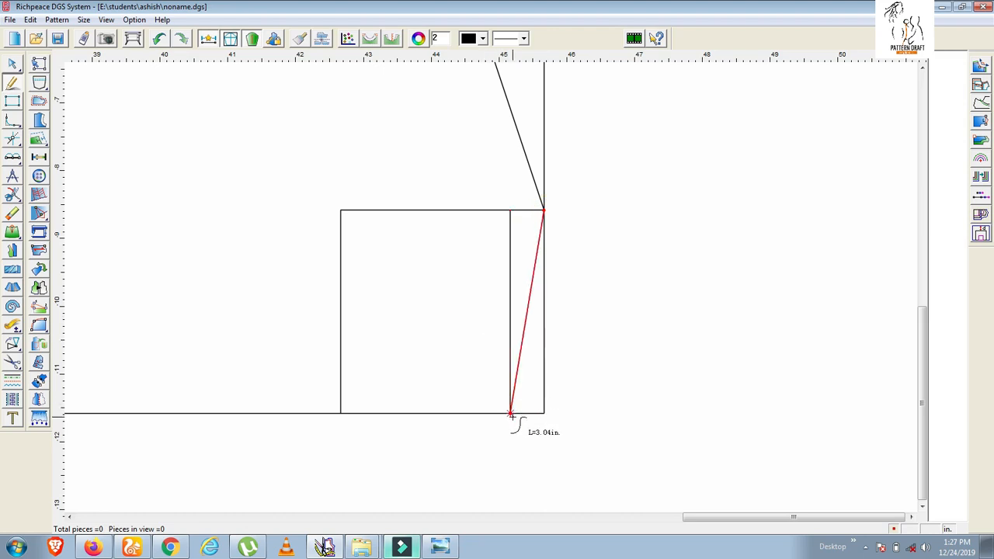
Step: Shape the front armhole curve into the box and end the back armhole curve at the chest line
{"action": "left_click", "coordinate": [534, 273]}
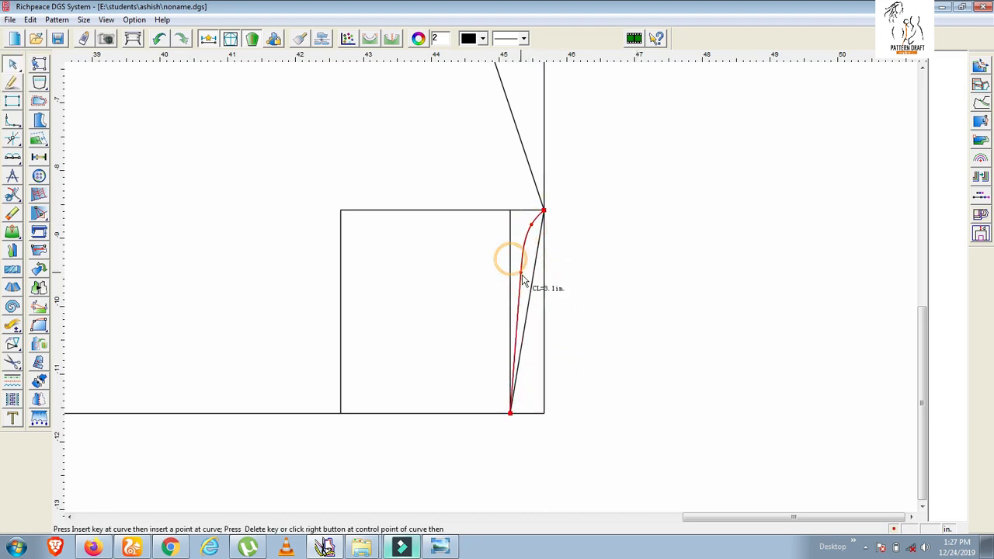
{"action": "left_click_drag", "start_coordinate": [511, 258], "coordinate": [514, 303]}
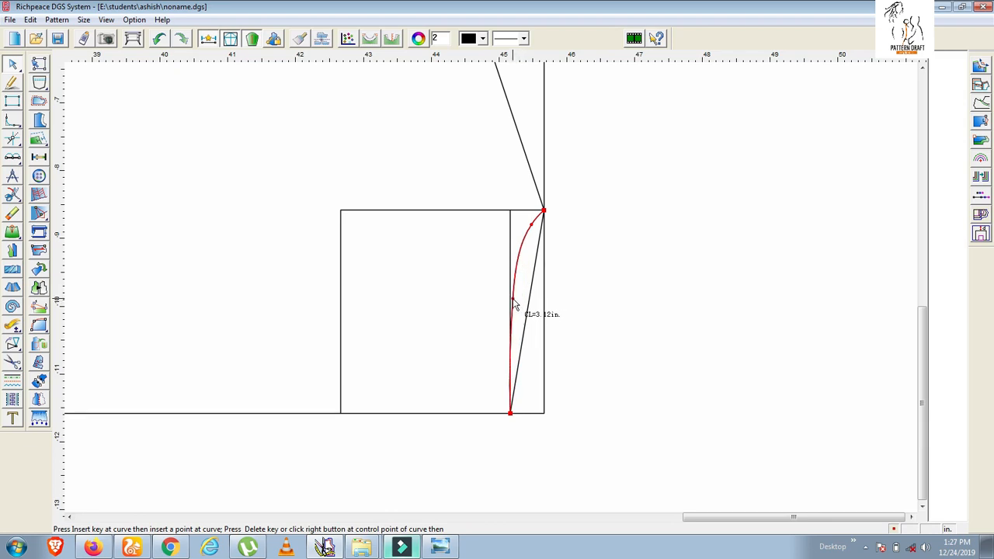
{"action": "right_click", "coordinate": [512, 303]}
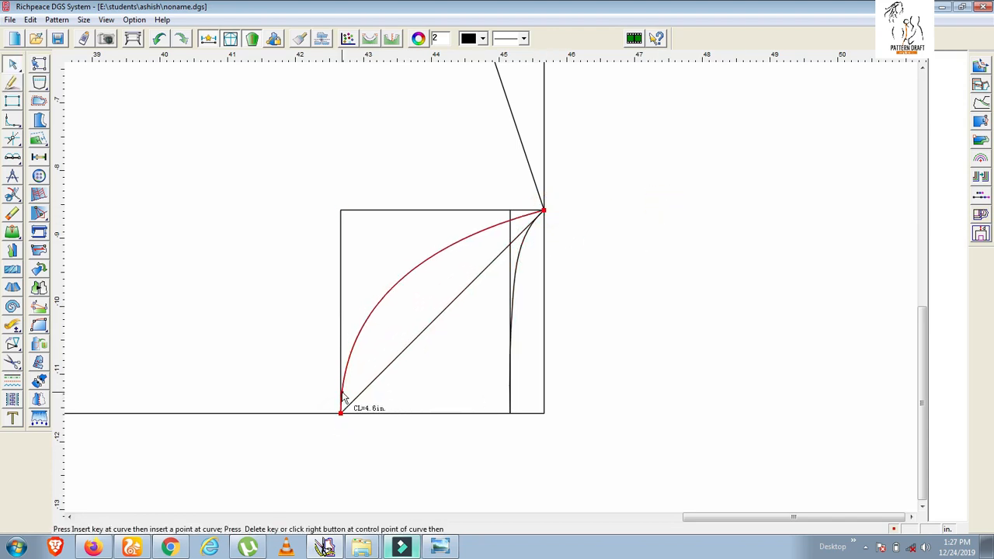
{"action": "left_click", "coordinate": [401, 273]}
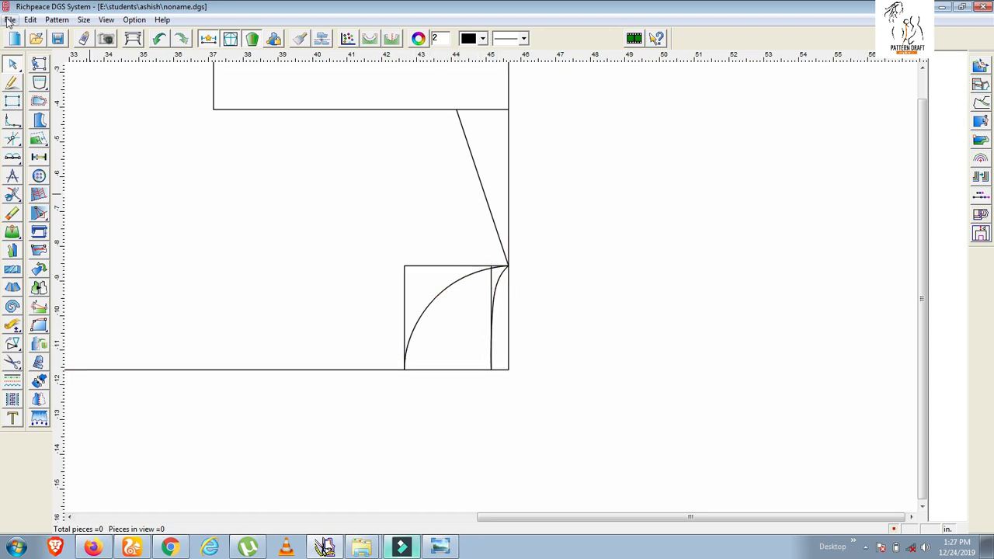
Step: Draw the neckline curve from the top edge blending into the inner horizontal line
{"action": "left_click", "coordinate": [12, 64]}
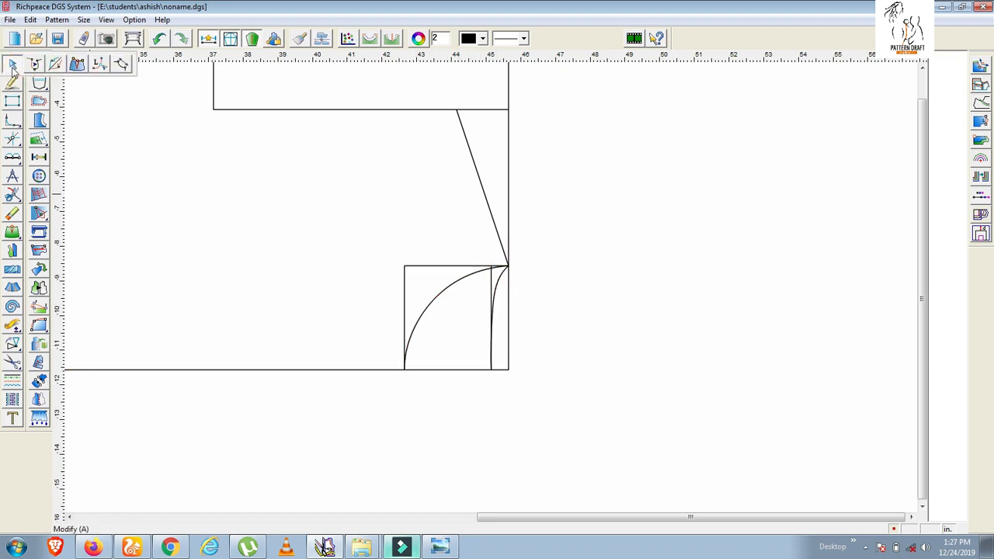
{"action": "mouse_move", "coordinate": [76, 63]}
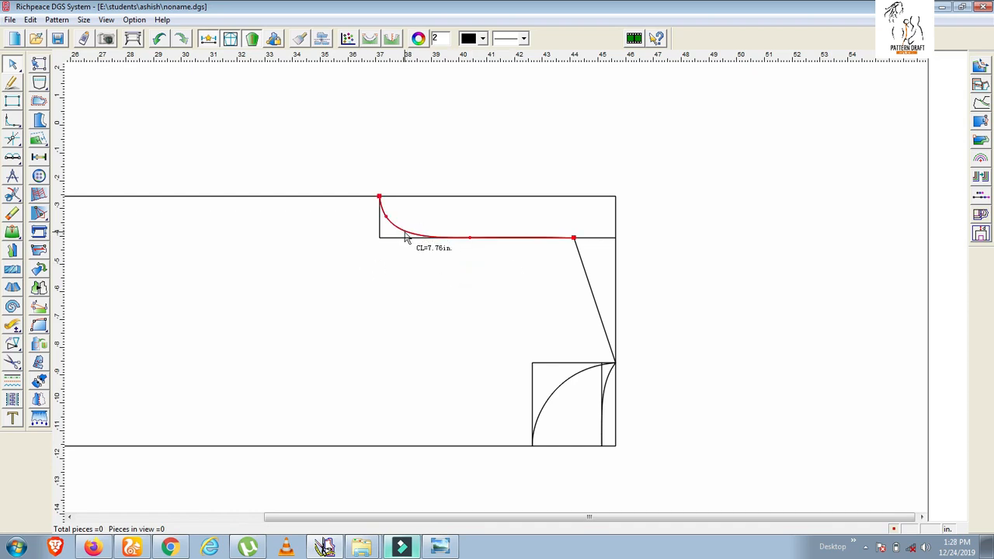
{"action": "left_click", "coordinate": [12, 65]}
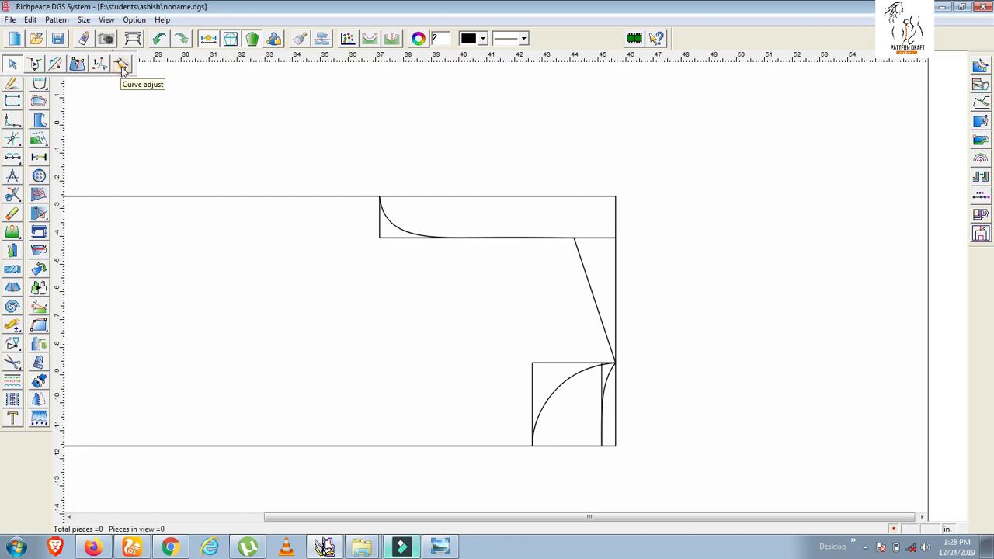
Step: Apply a Curve Adjust to the neckline curve to refine its curvature
{"action": "left_click", "coordinate": [121, 65]}
{"action": "type", "text": "8"}
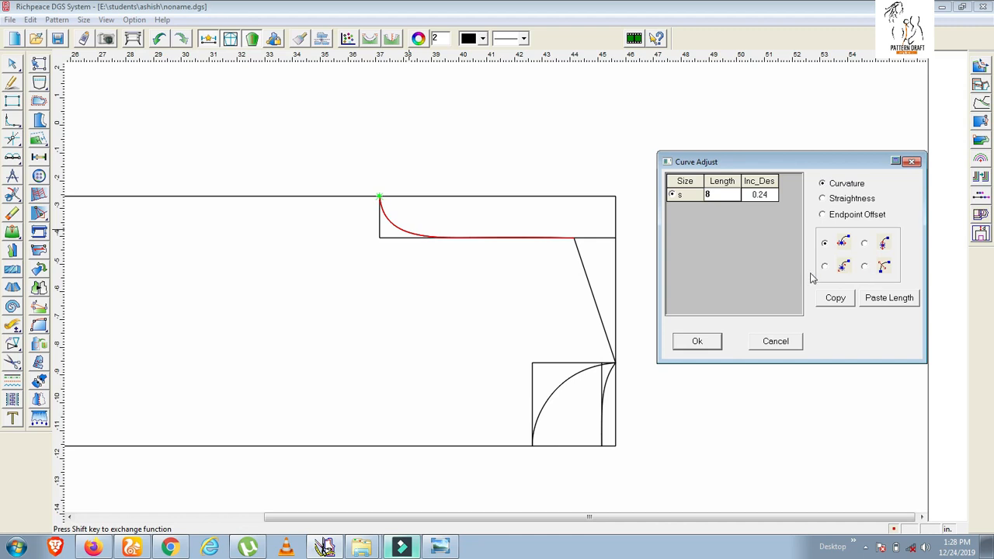
{"action": "mouse_move", "coordinate": [832, 255]}
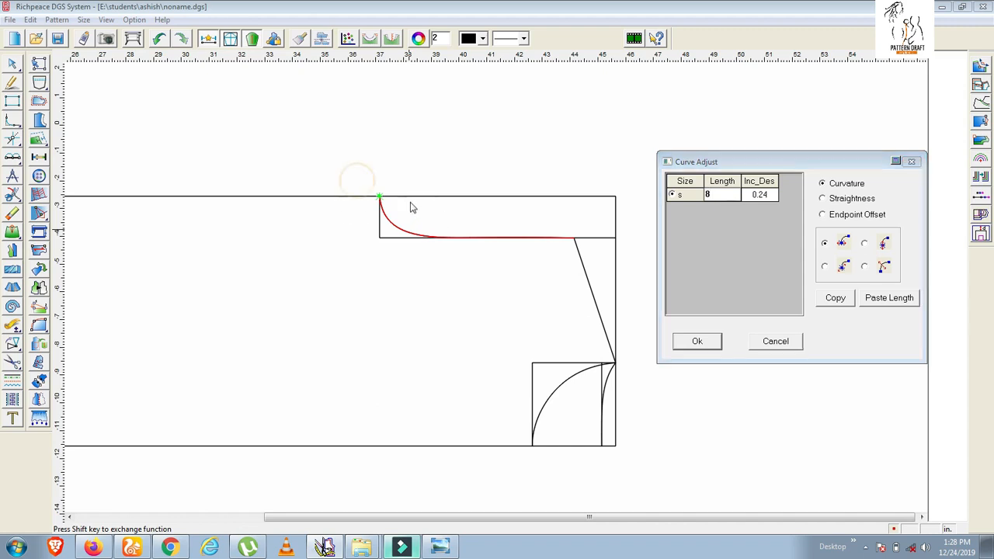
{"action": "left_click", "coordinate": [695, 341]}
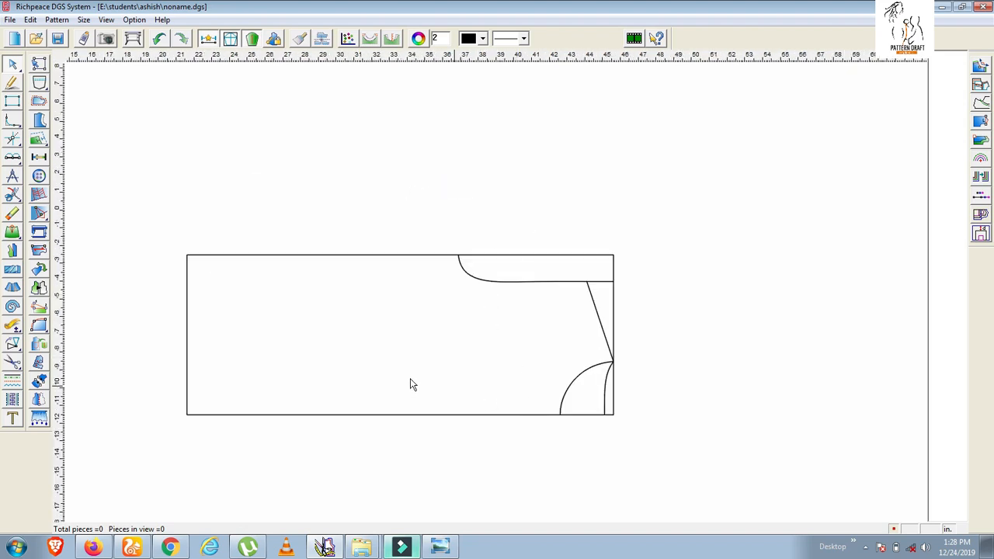
{"action": "mouse_move", "coordinate": [403, 347]}
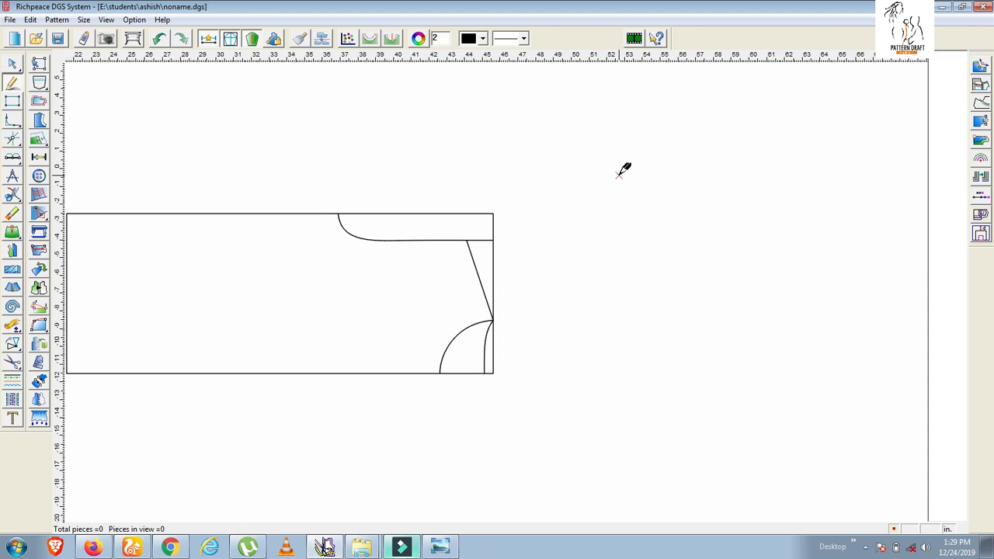
Step: Draw the 7 by 5.91 sleeve box and add a parallel line 3.5 in from its top
{"action": "left_click_drag", "start_coordinate": [591, 131], "coordinate": [655, 190]}
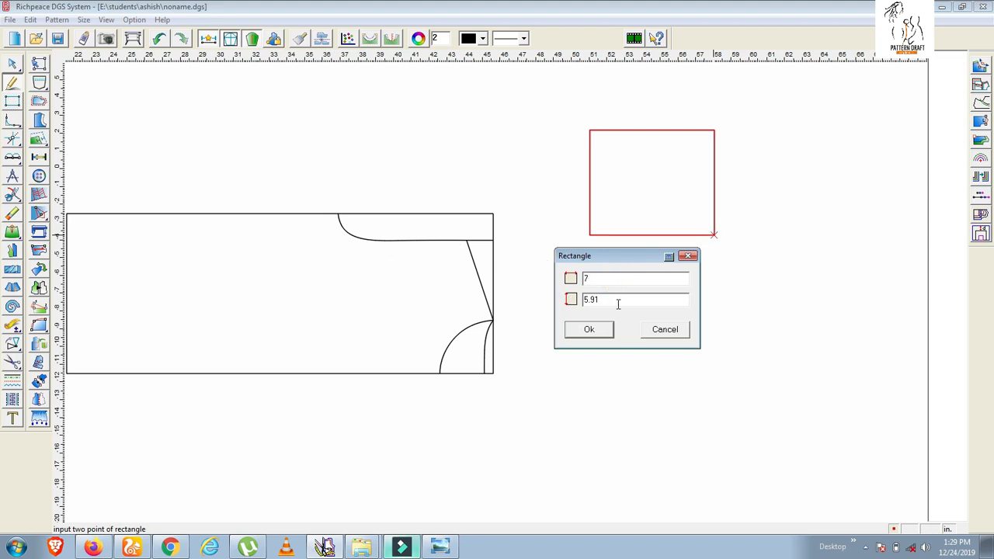
{"action": "triple_click", "coordinate": [613, 300]}
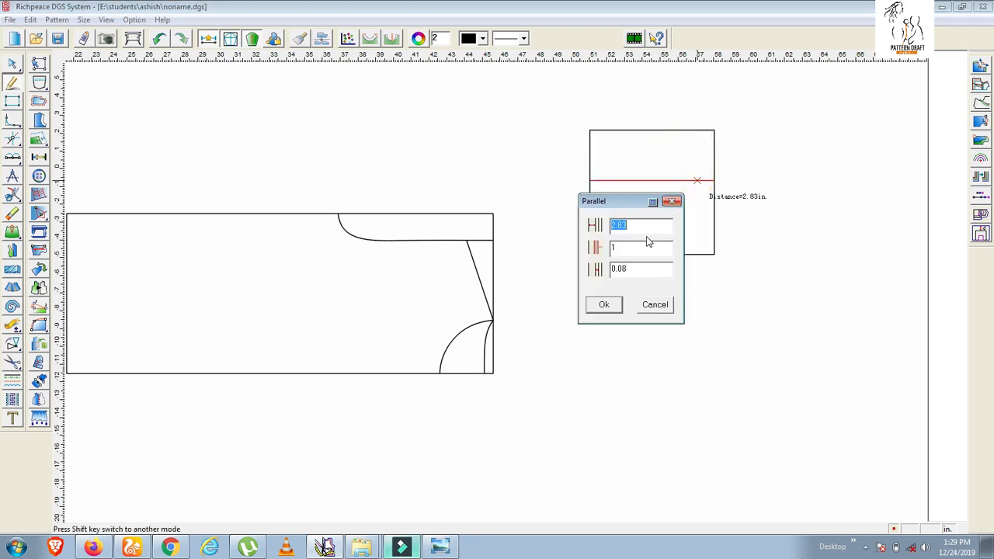
{"action": "type", "text": "3"}
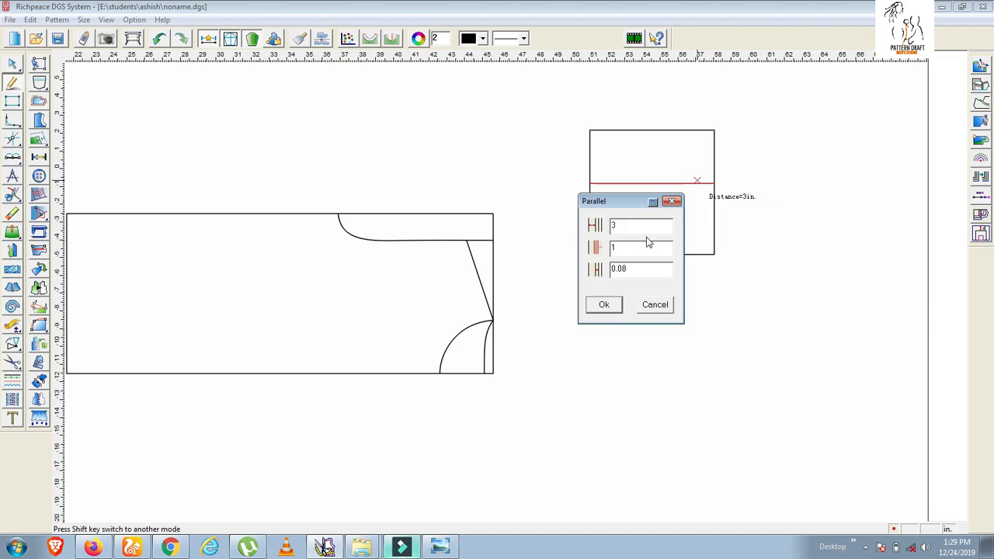
{"action": "type", "text": ".5"}
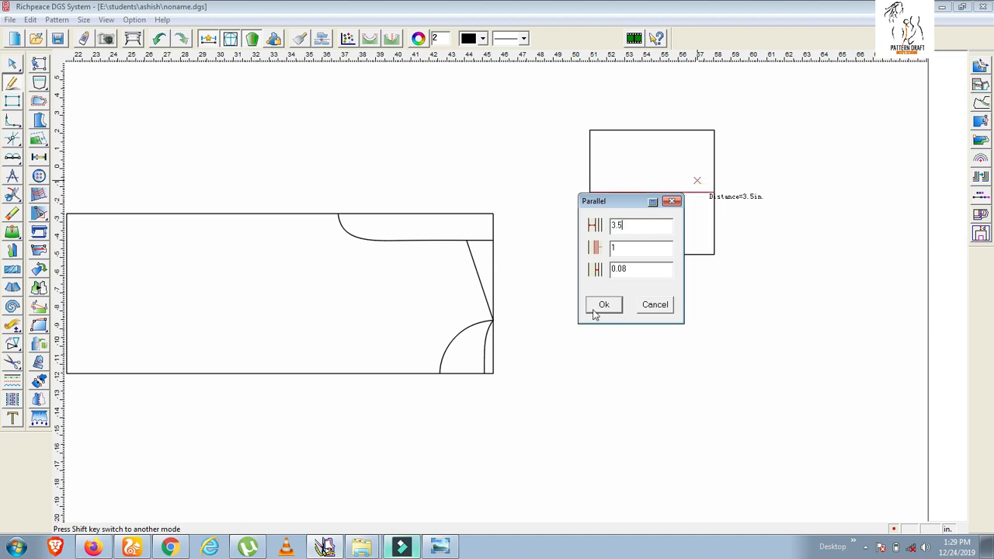
{"action": "left_click", "coordinate": [604, 305]}
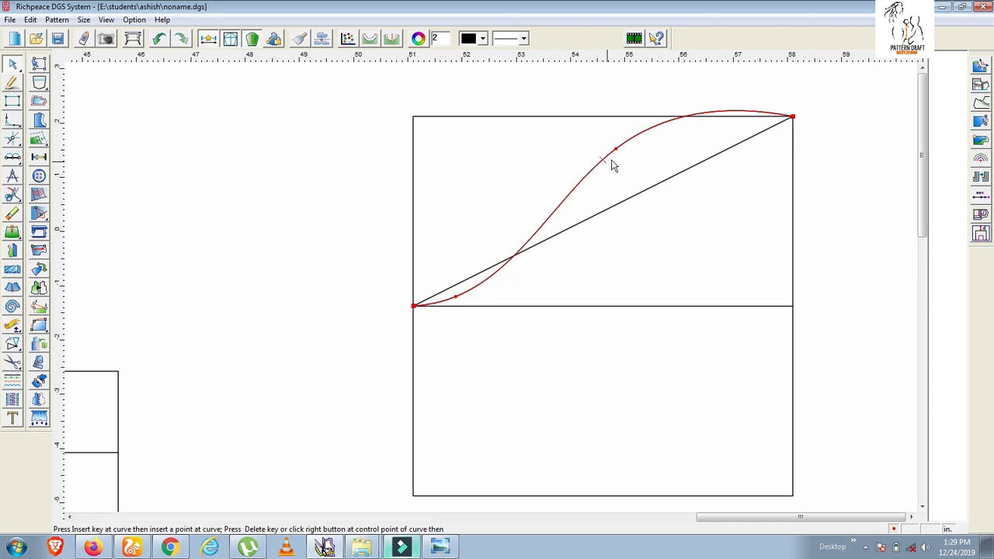
Step: Bend the sleeve cap into an S-curve and set the hem point for the underarm line
{"action": "left_click_drag", "start_coordinate": [614, 149], "coordinate": [627, 167]}
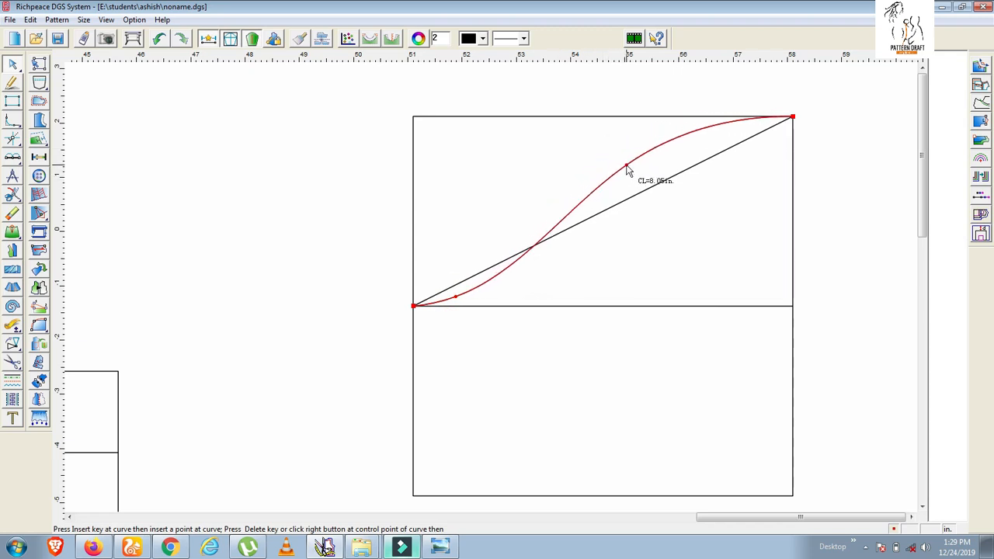
{"action": "left_click", "coordinate": [629, 159]}
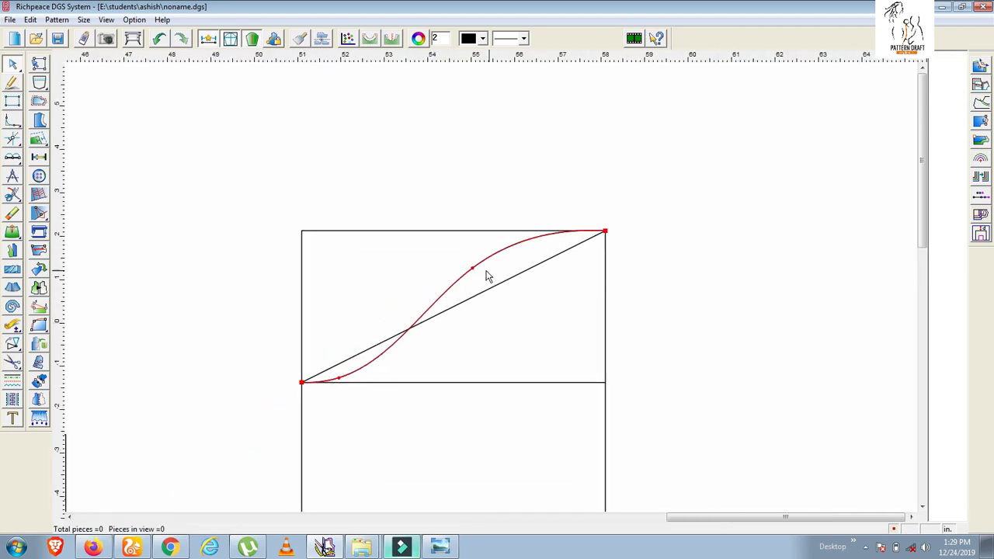
{"action": "left_click_drag", "start_coordinate": [472, 267], "coordinate": [448, 283]}
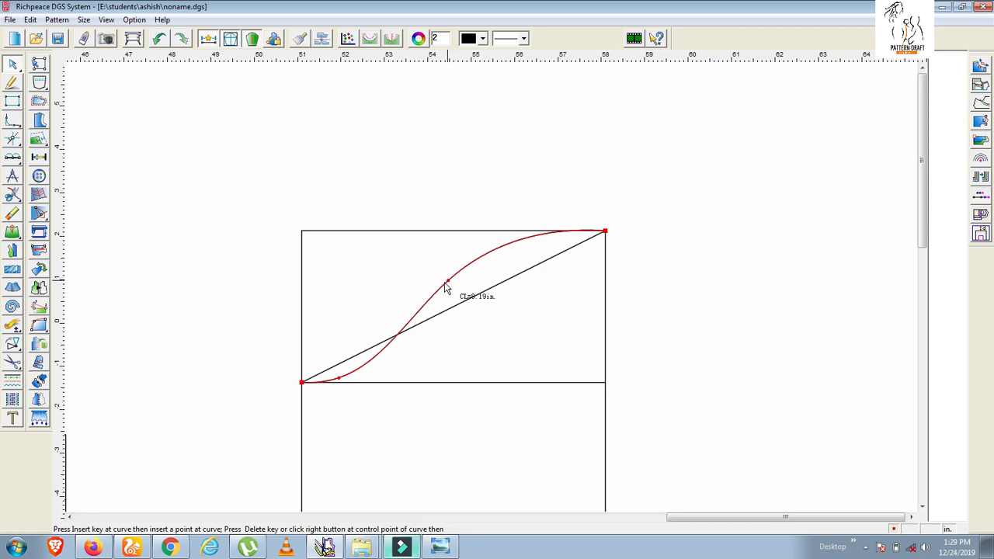
{"action": "left_click_drag", "start_coordinate": [448, 281], "coordinate": [447, 288]}
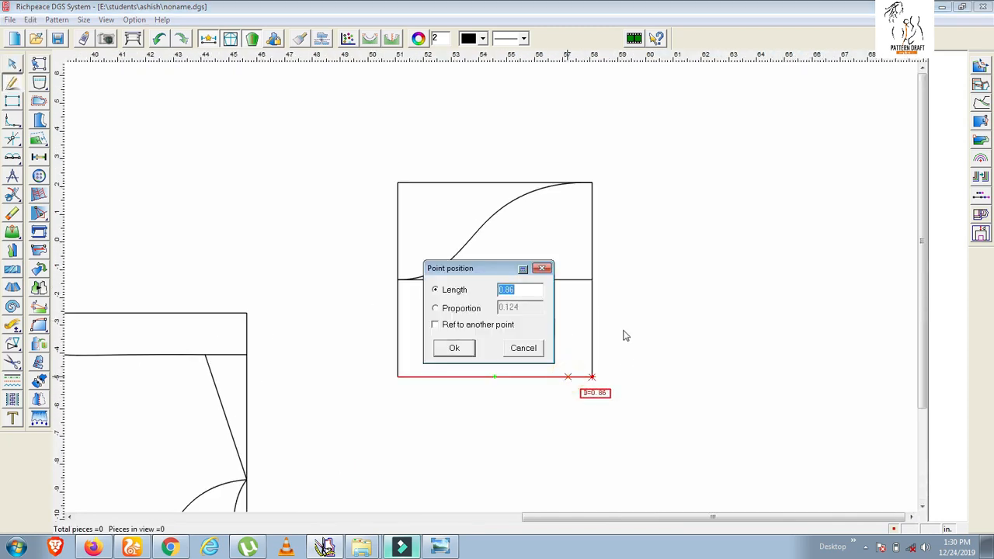
{"action": "left_click", "coordinate": [453, 348]}
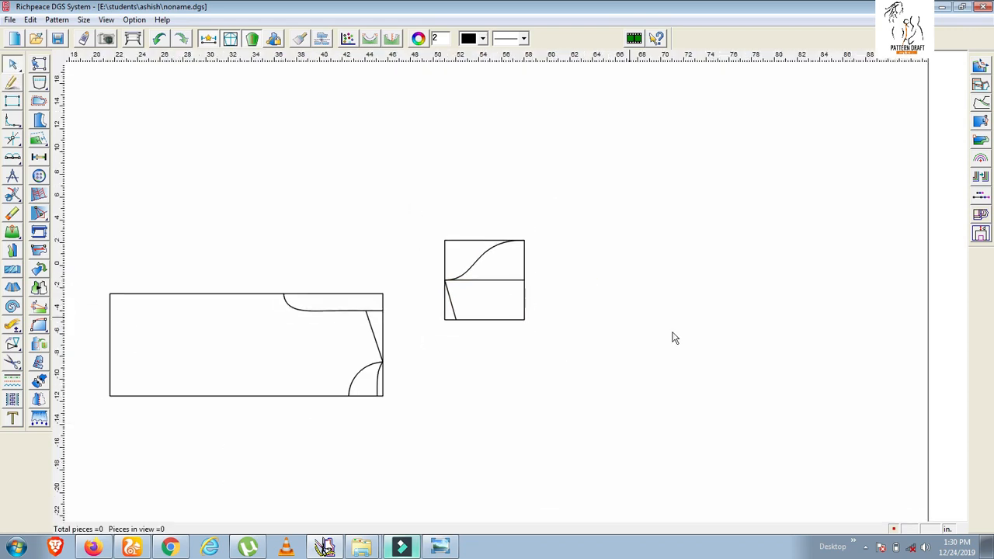
{"action": "mouse_move", "coordinate": [658, 340]}
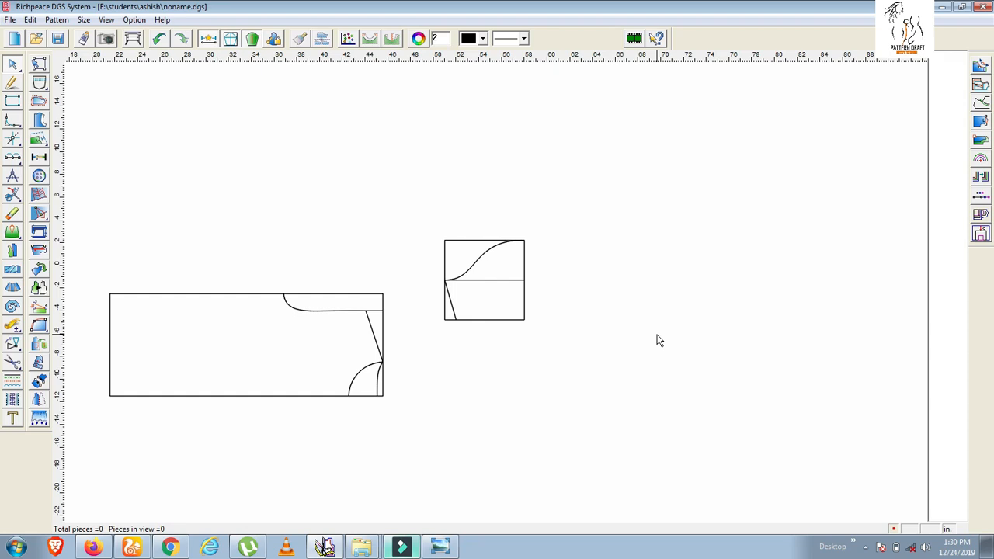
{"action": "mouse_move", "coordinate": [171, 385]}
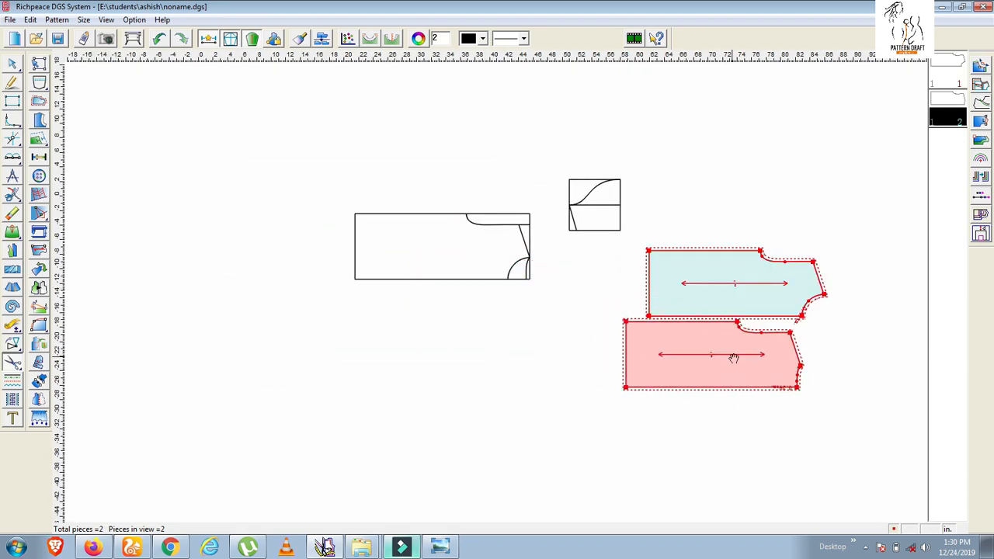
Step: Move the generated back pattern piece into place beside the front piece
{"action": "left_click_drag", "start_coordinate": [733, 357], "coordinate": [733, 380]}
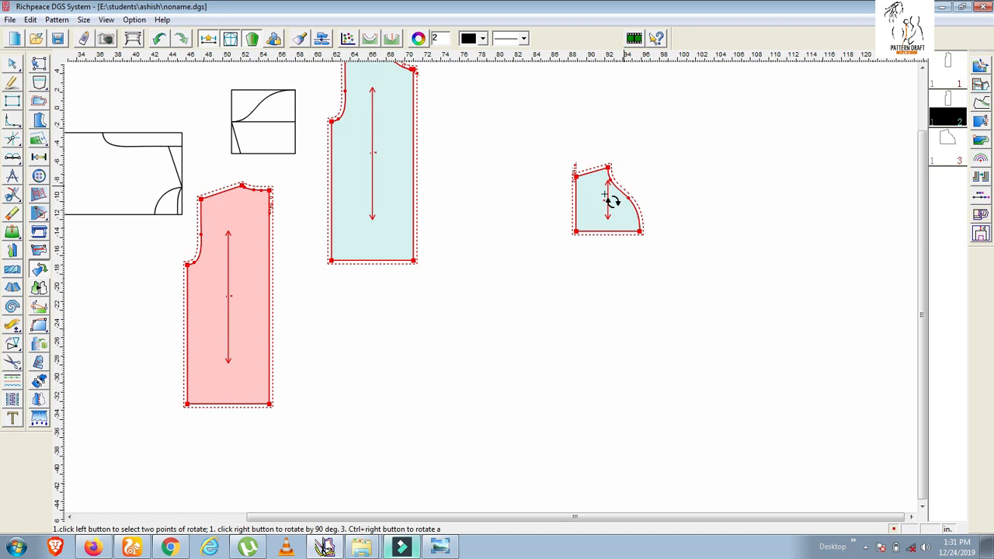
Step: Rotate the sleeve piece 90° to sit beside the two bodice pieces
{"action": "right_click", "coordinate": [607, 199]}
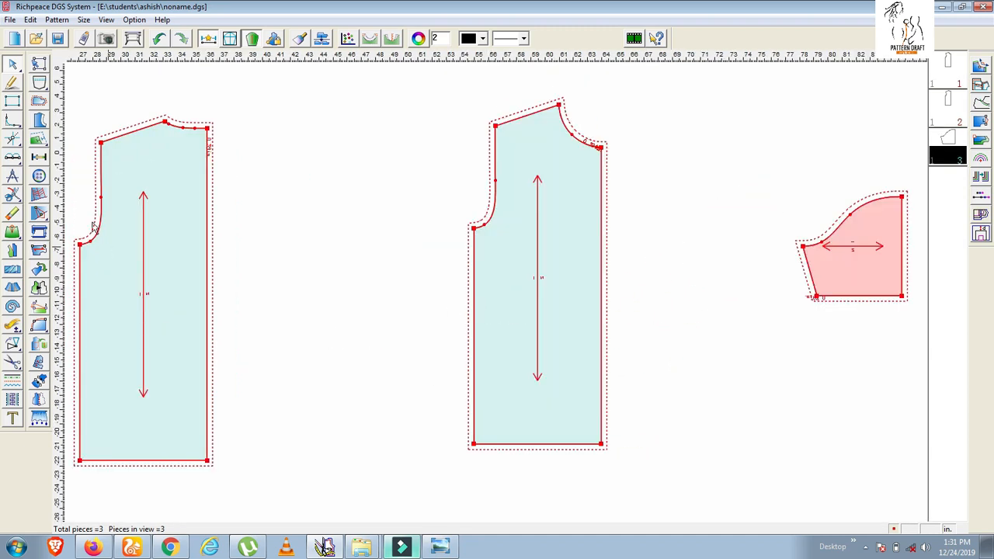
{"action": "mouse_move", "coordinate": [164, 236]}
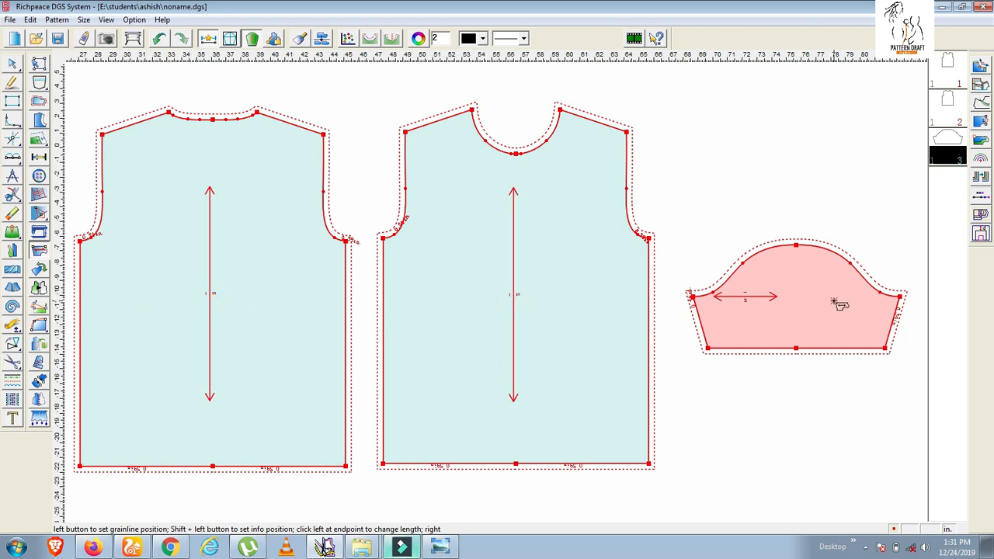
Step: Set the sleeve piece's grainline to run vertically
{"action": "left_click", "coordinate": [795, 298]}
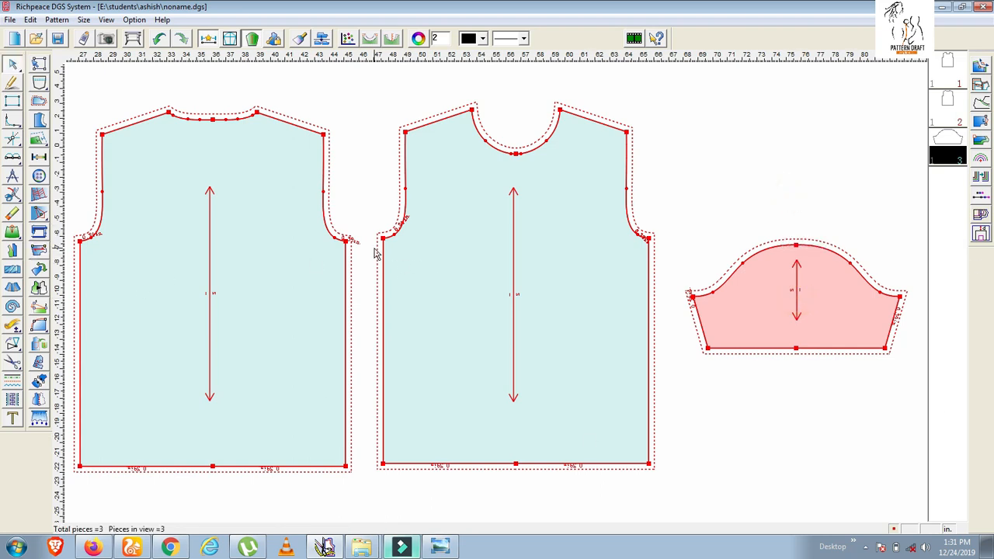
{"action": "mouse_move", "coordinate": [396, 239]}
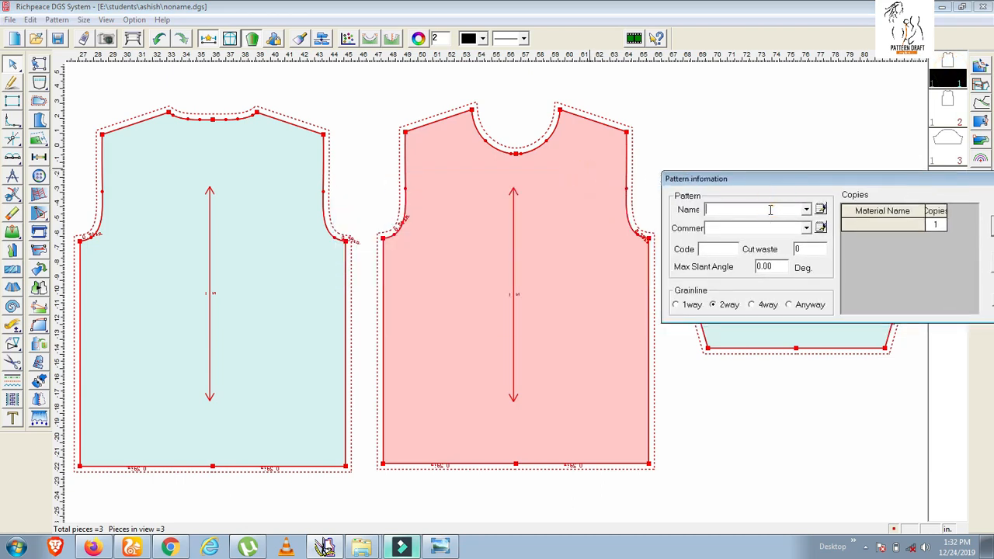
Step: Enter the piece names FRONT and BACK in Pattern information and apply them
{"action": "type", "text": "FO"}
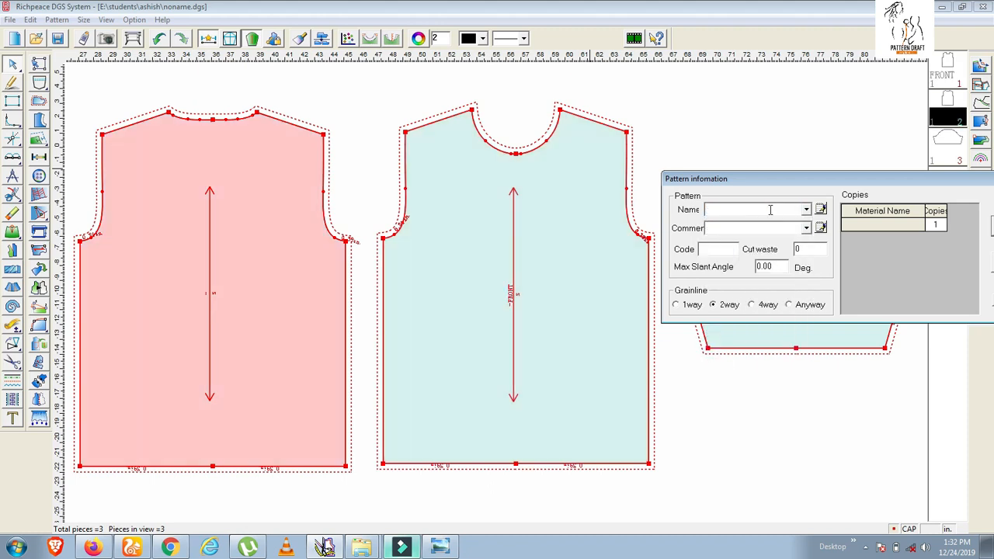
{"action": "type", "text": "BACK"}
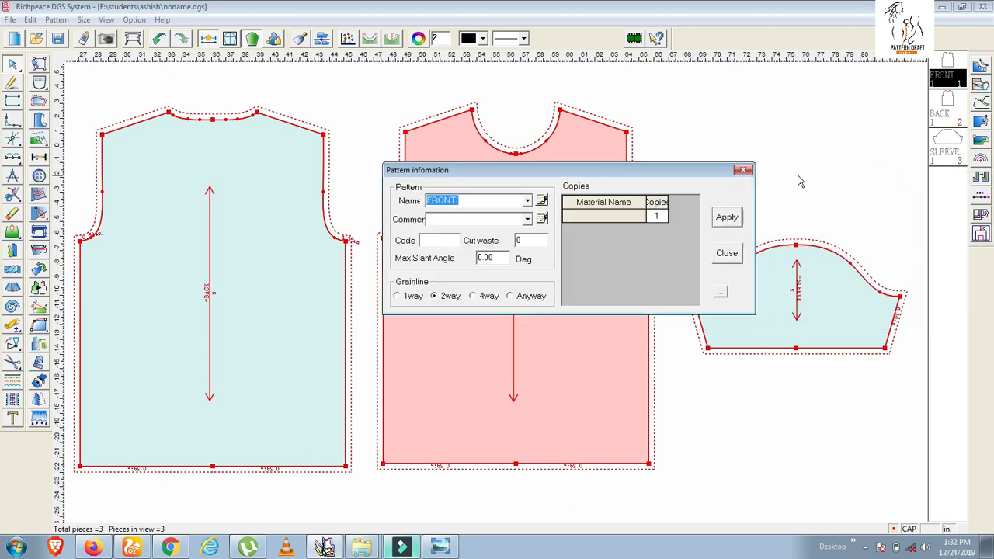
{"action": "left_click", "coordinate": [727, 252]}
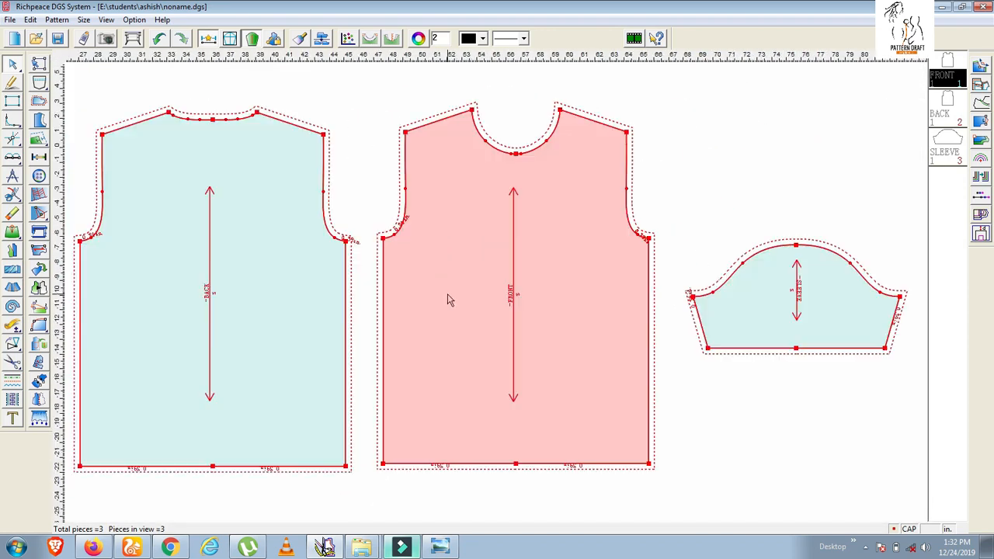
{"action": "mouse_move", "coordinate": [436, 345]}
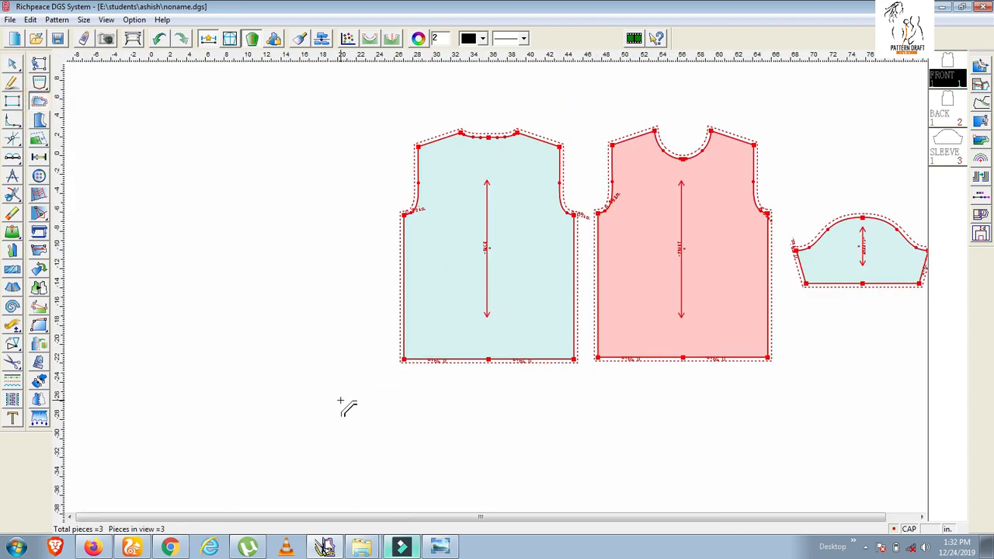
{"action": "mouse_move", "coordinate": [541, 391]}
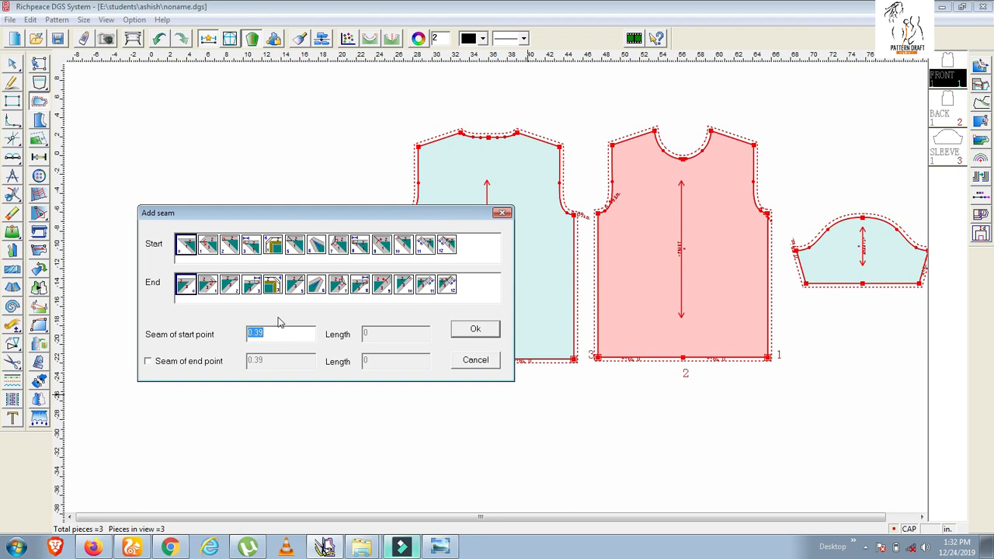
Step: Apply a 0.7 seam allowance to the selected edges and finish the seam
{"action": "type", "text": ".7"}
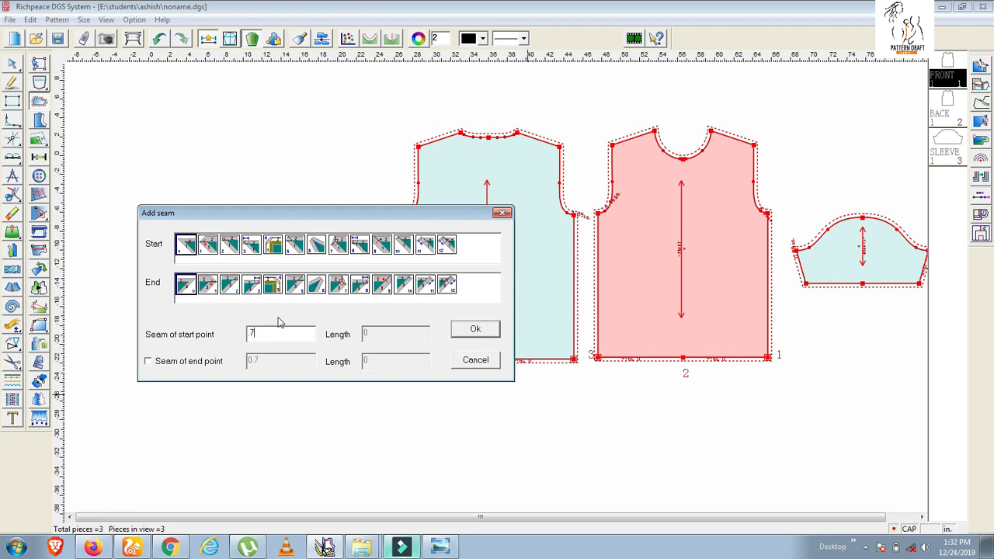
{"action": "left_click", "coordinate": [475, 329]}
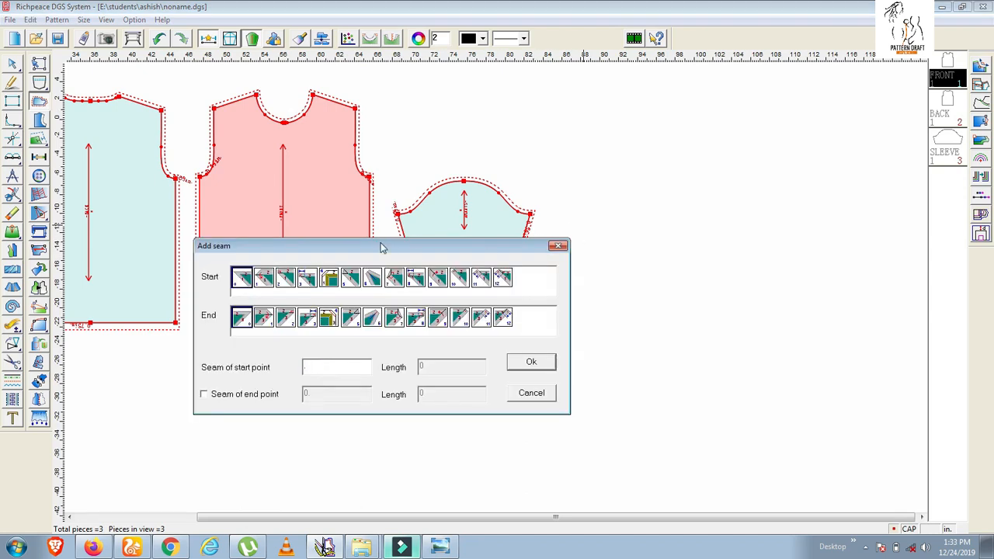
{"action": "left_click", "coordinate": [531, 391]}
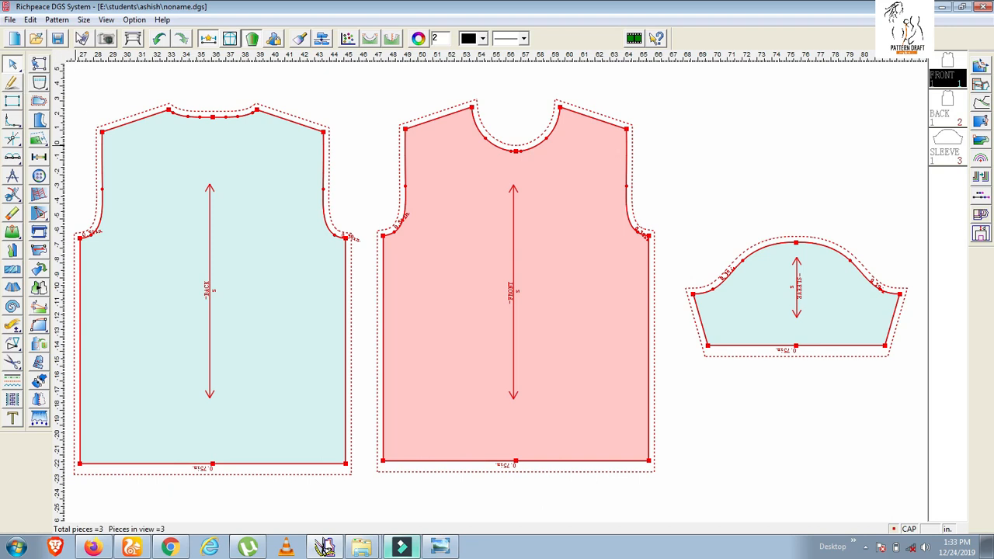
Step: Set the style name to #T-shirt via Pattern > Style info and confirm
{"action": "left_click", "coordinate": [56, 19]}
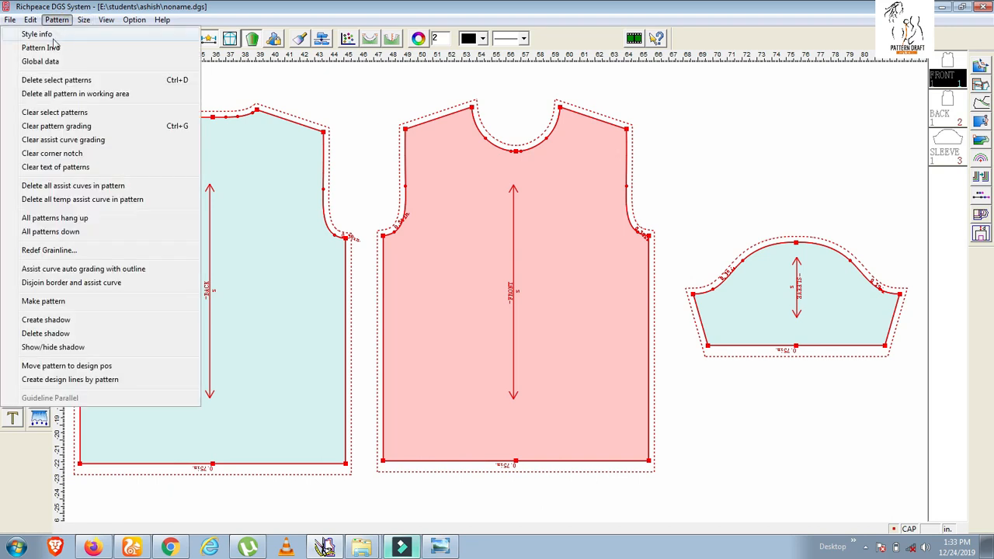
{"action": "mouse_move", "coordinate": [54, 40]}
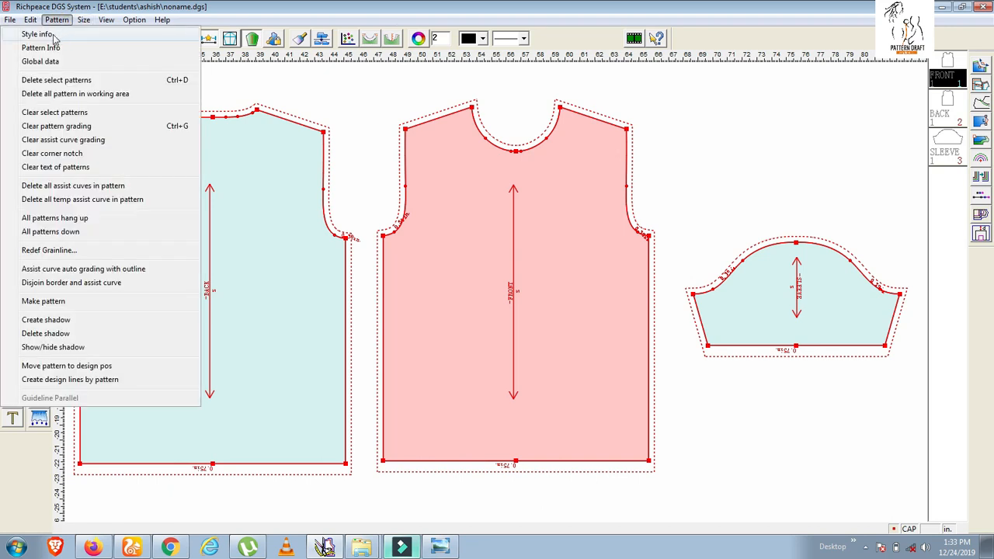
{"action": "left_click", "coordinate": [37, 34]}
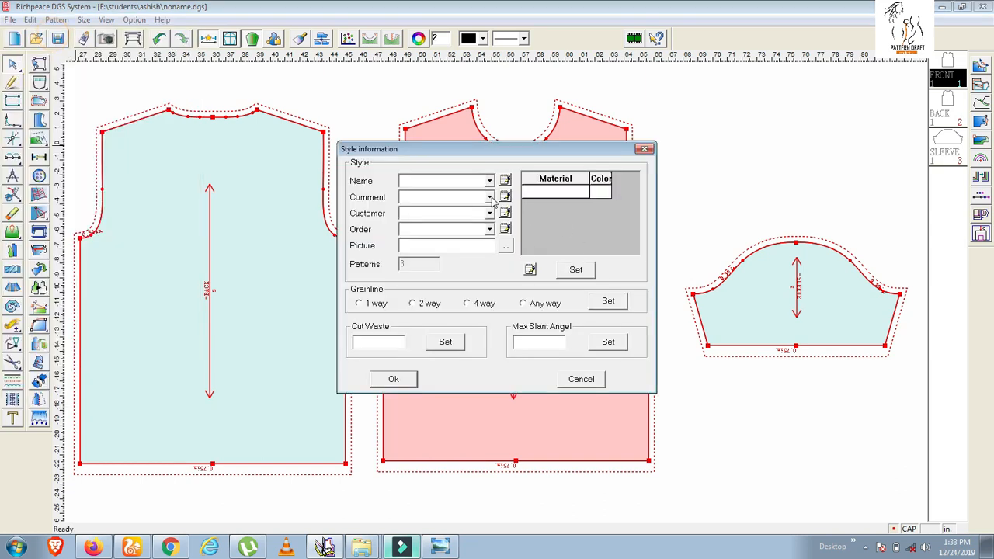
{"action": "type", "text": "#"}
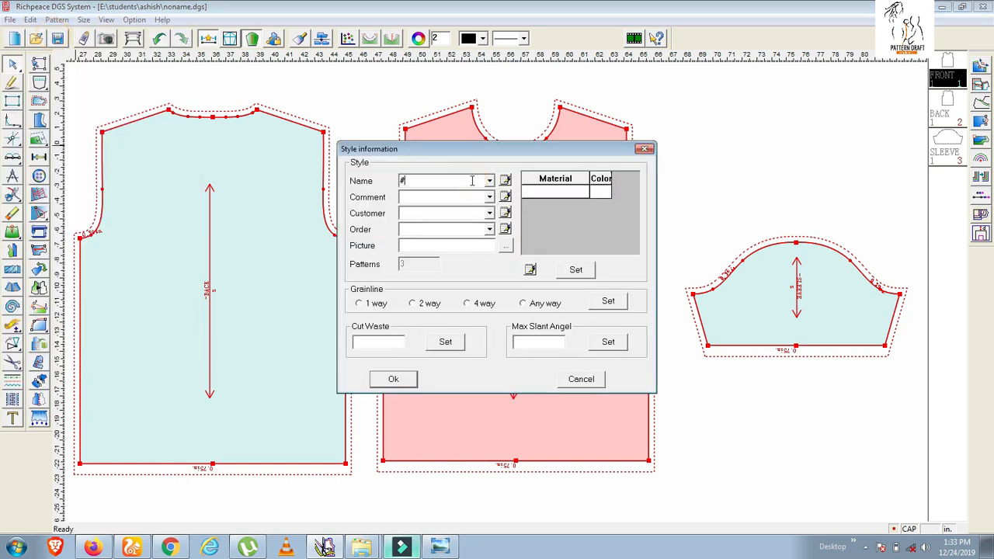
{"action": "type", "text": "T-"}
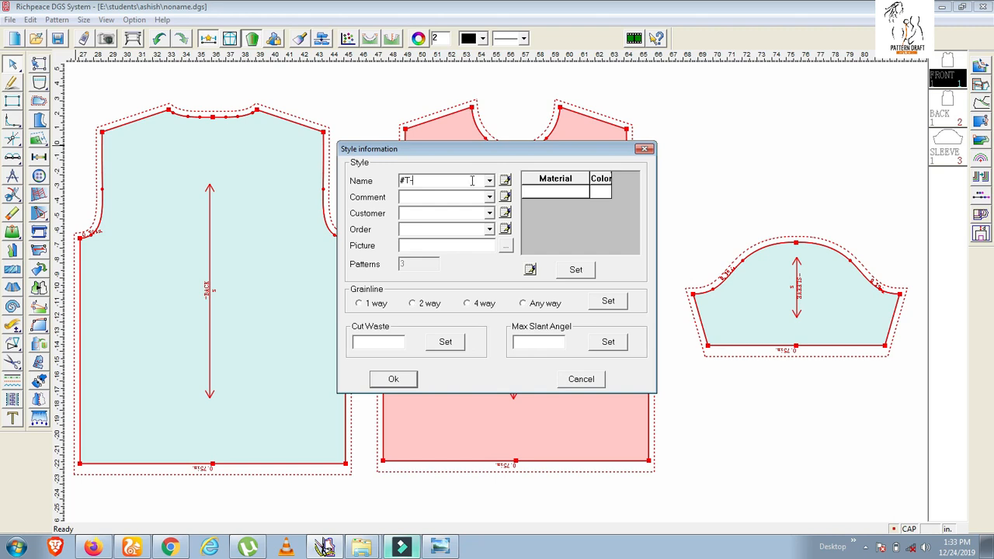
{"action": "type", "text": "shirt"}
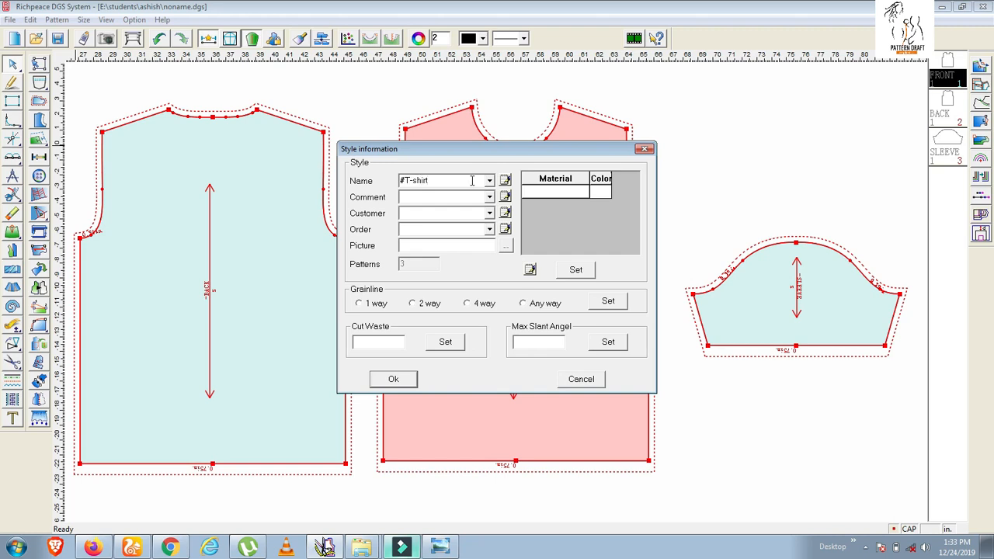
{"action": "left_click", "coordinate": [393, 378]}
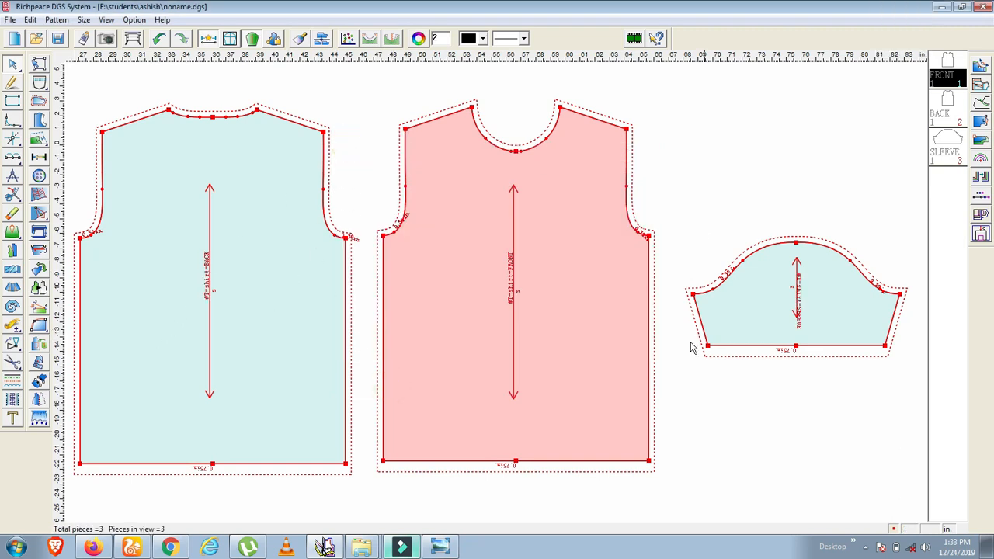
{"action": "mouse_move", "coordinate": [326, 290]}
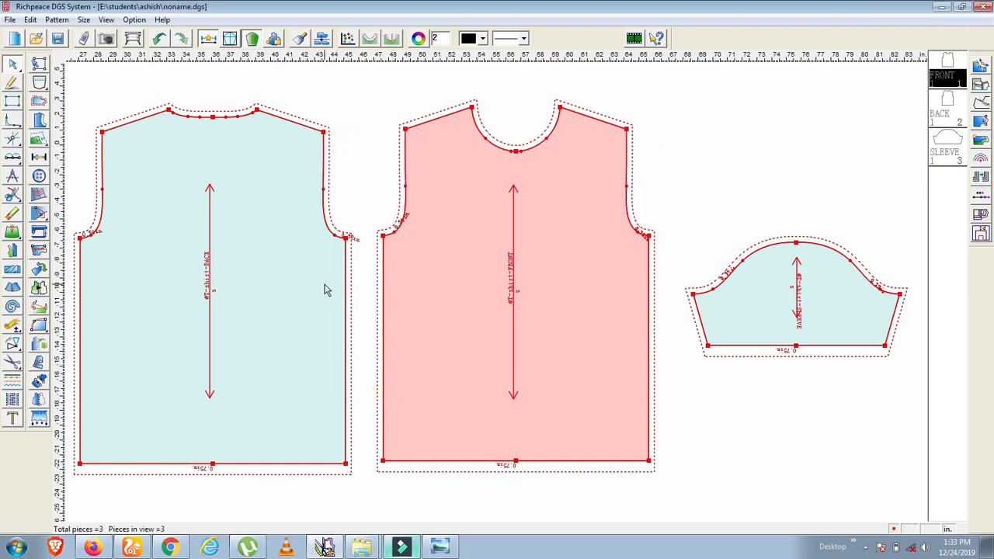
{"action": "mouse_move", "coordinate": [410, 316]}
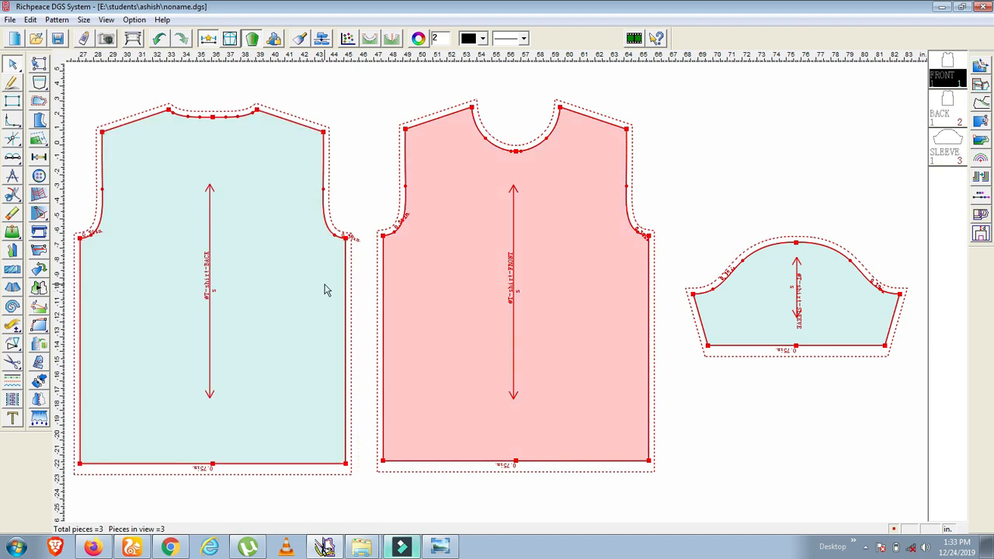
{"action": "mouse_move", "coordinate": [314, 309]}
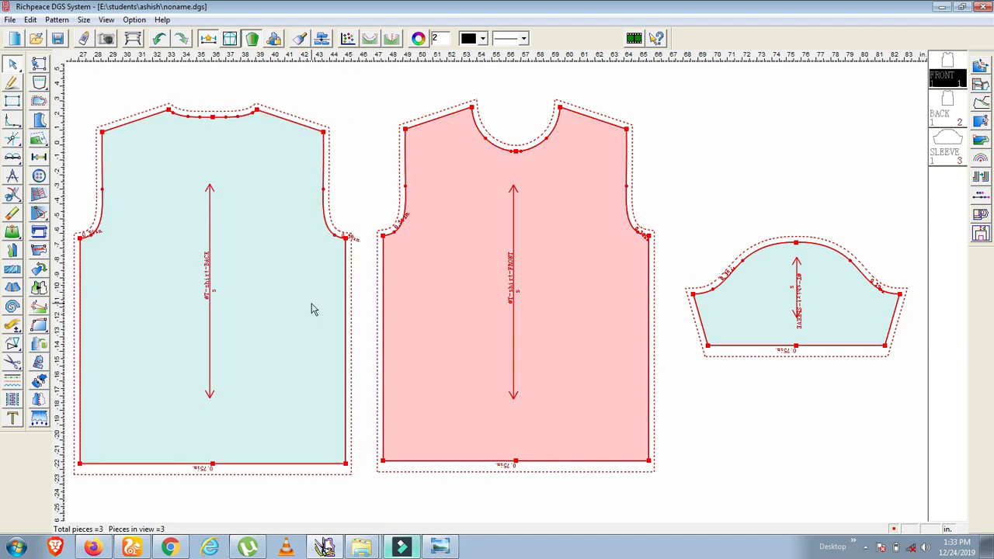